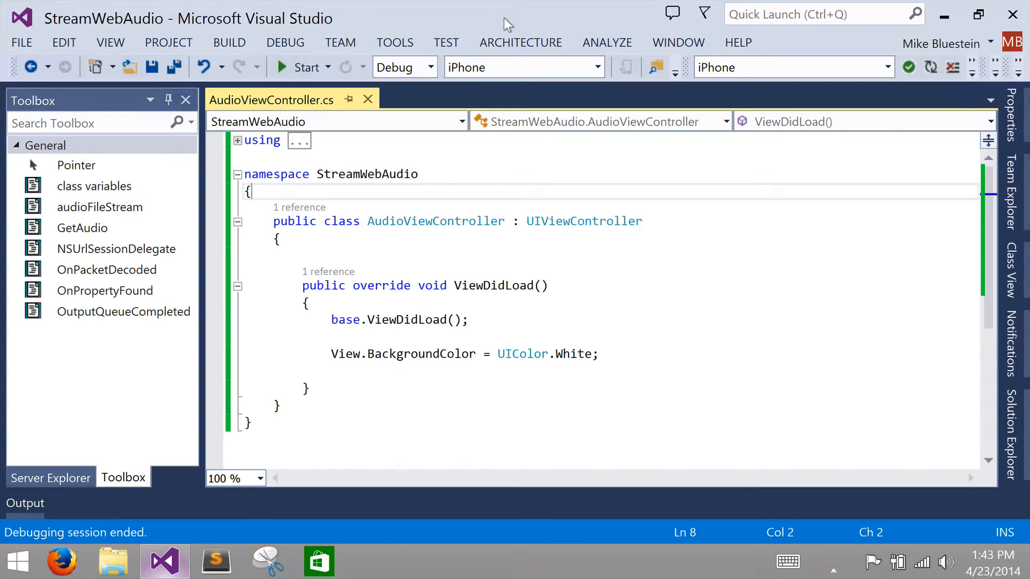
pyautogui.moveTo(414, 261)
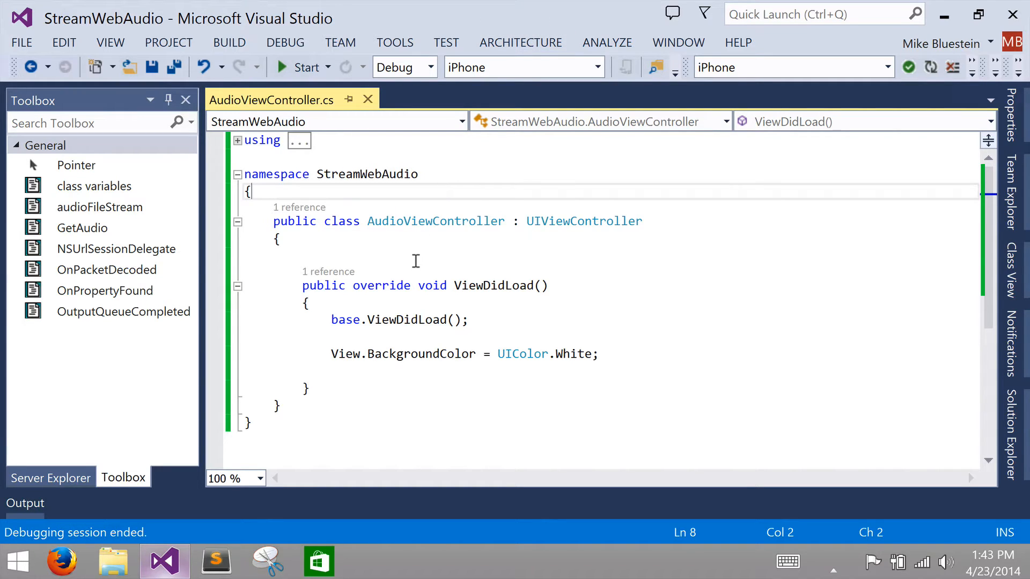
pyautogui.moveTo(413, 254)
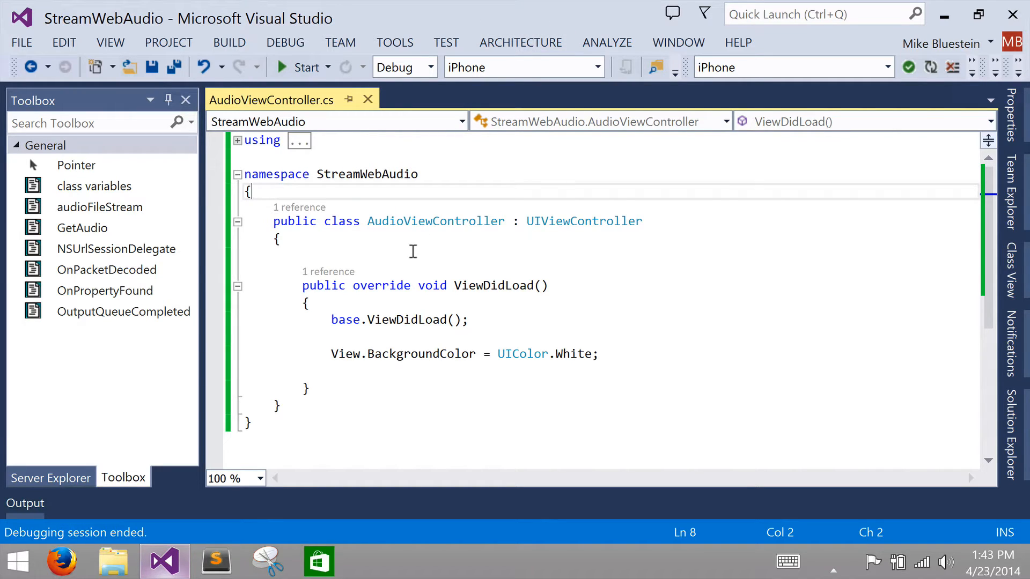
pyautogui.moveTo(400, 320)
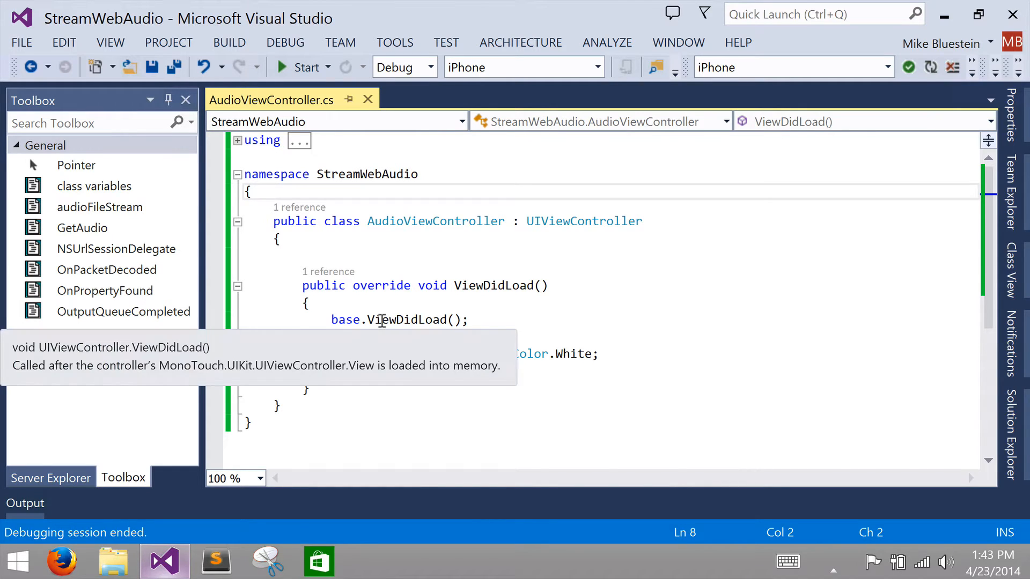
pyautogui.moveTo(447, 256)
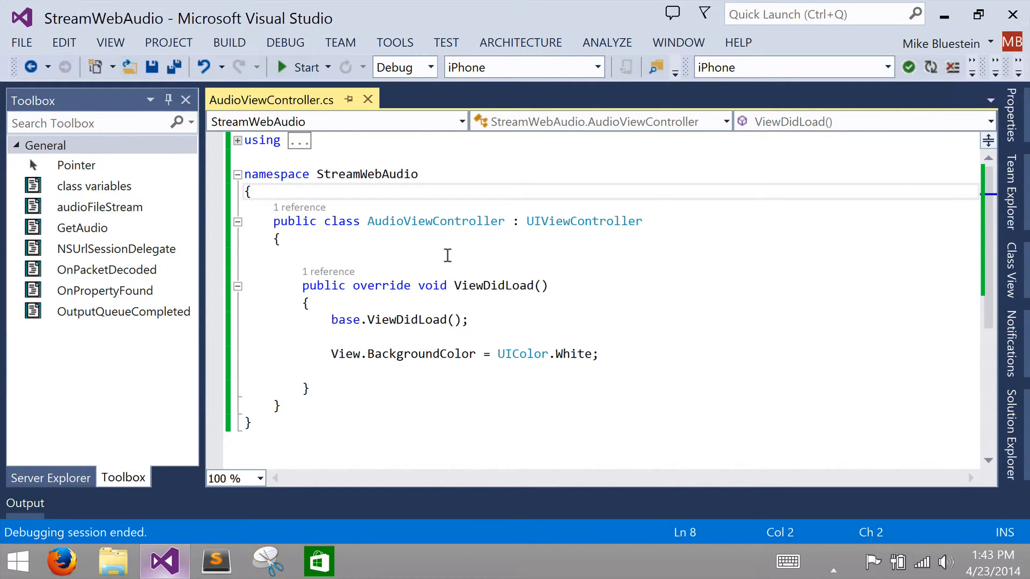
pyautogui.moveTo(412, 222)
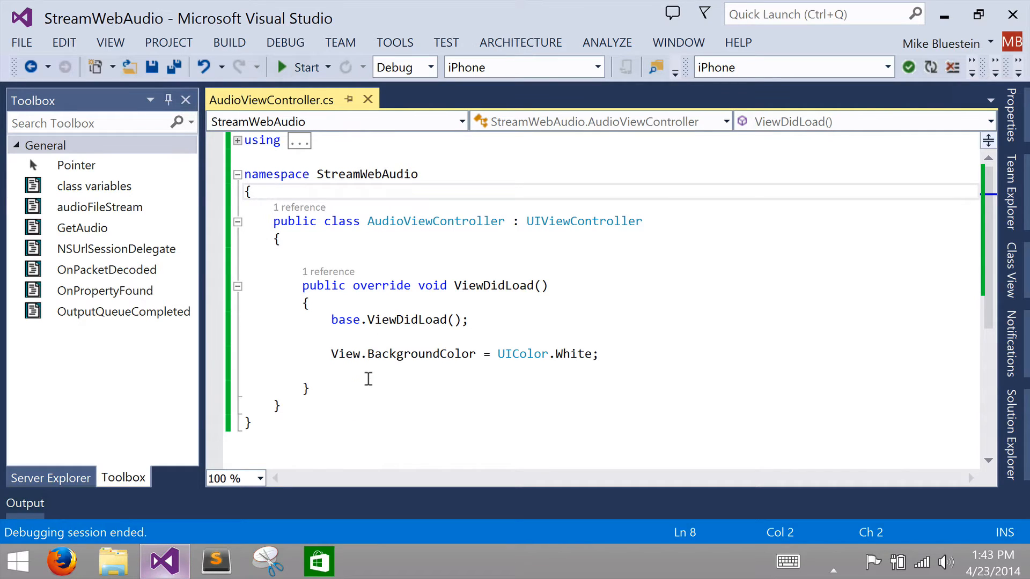
# Step: Build and deploy StreamWebAudio to the iPhone, then return to the blank-screen debug session
pyautogui.click(367, 372)
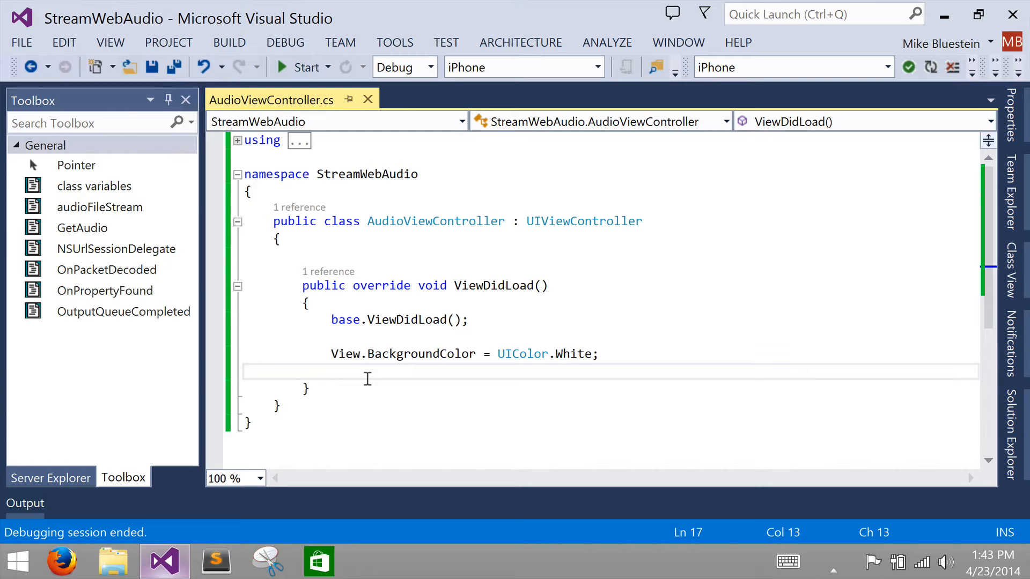
pyautogui.moveTo(413, 335)
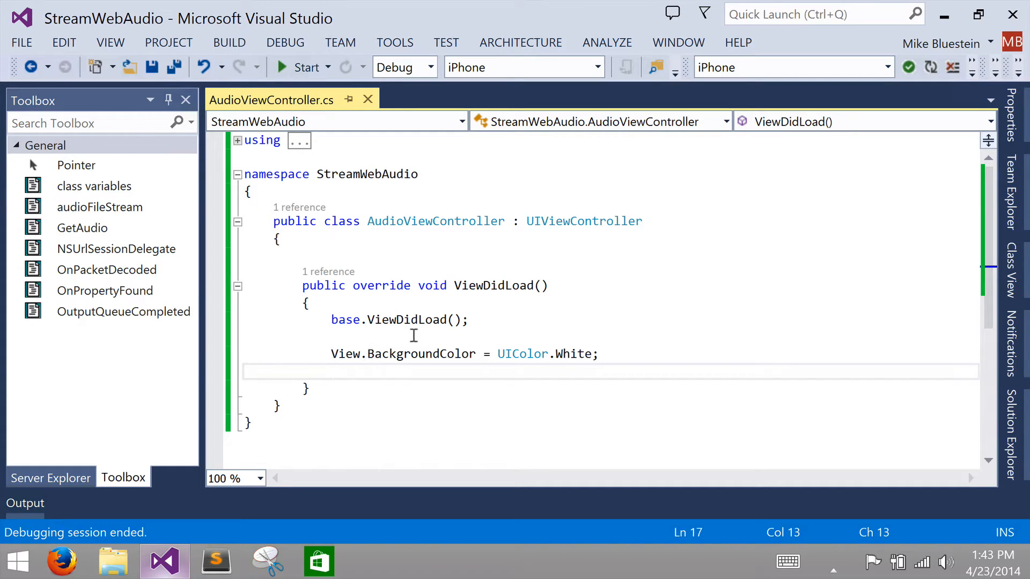
pyautogui.moveTo(484, 347)
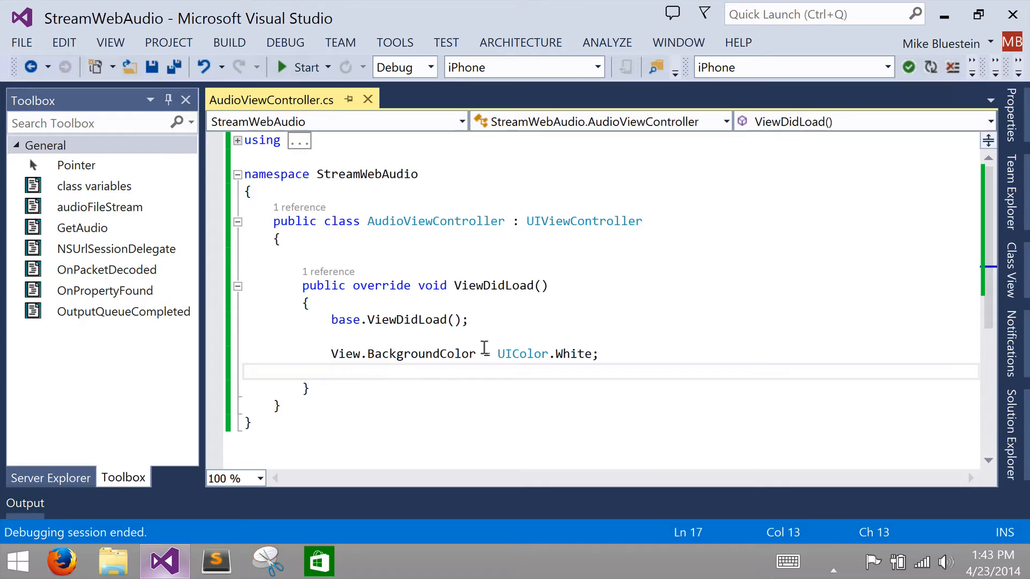
pyautogui.moveTo(459, 353)
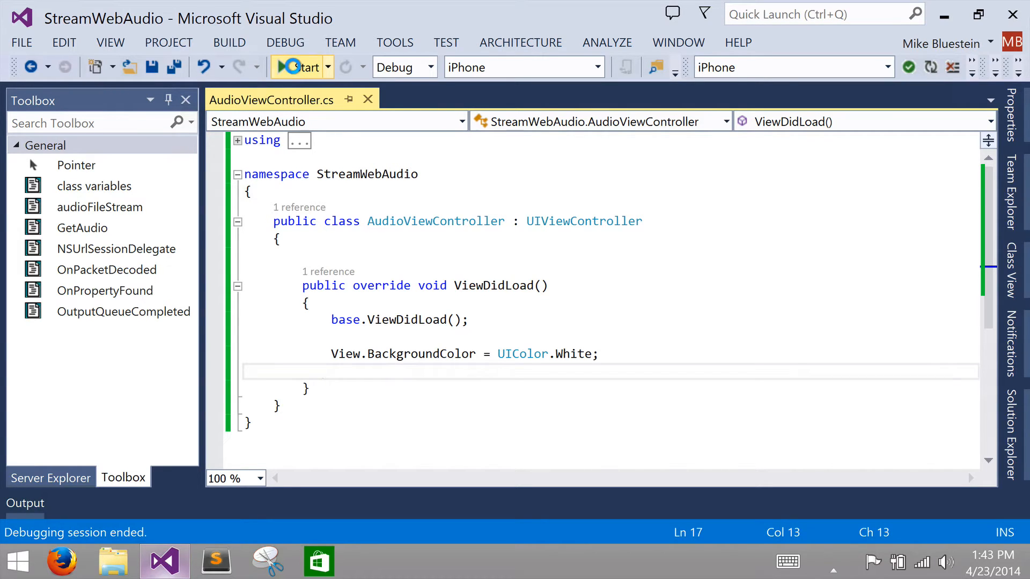
pyautogui.click(302, 67)
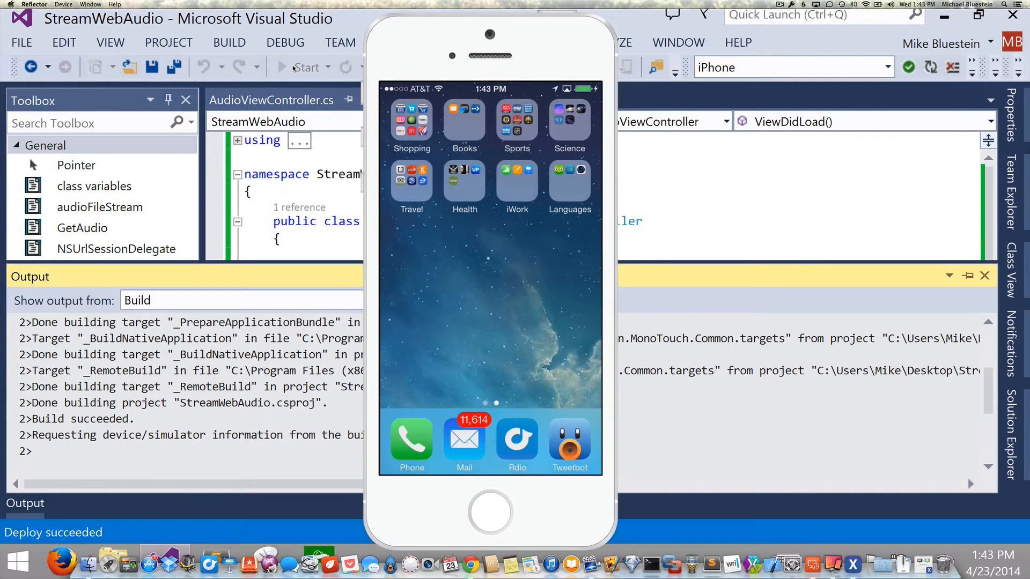
pyautogui.click(301, 67)
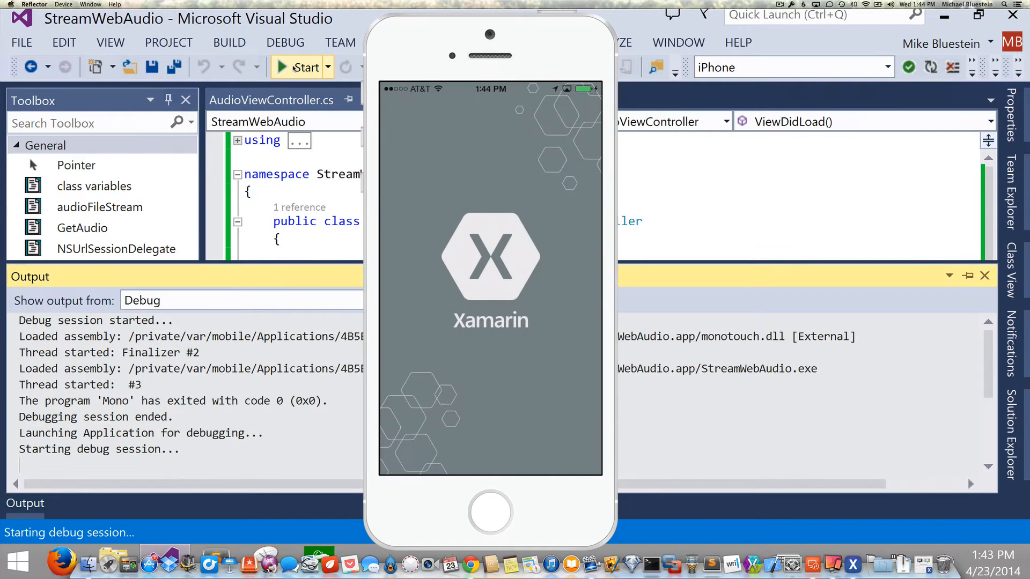
pyautogui.click(300, 67)
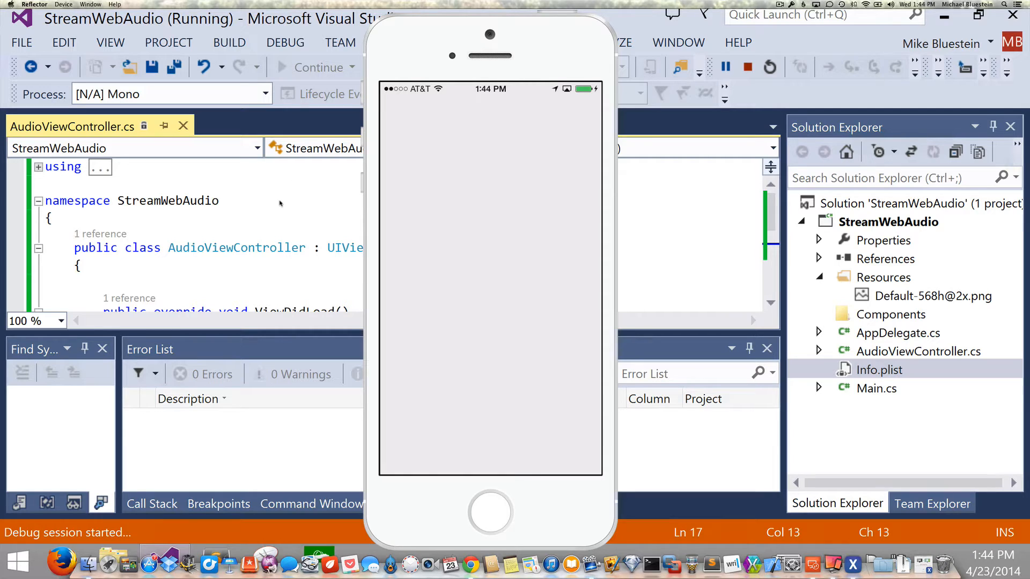
pyautogui.click(746, 67)
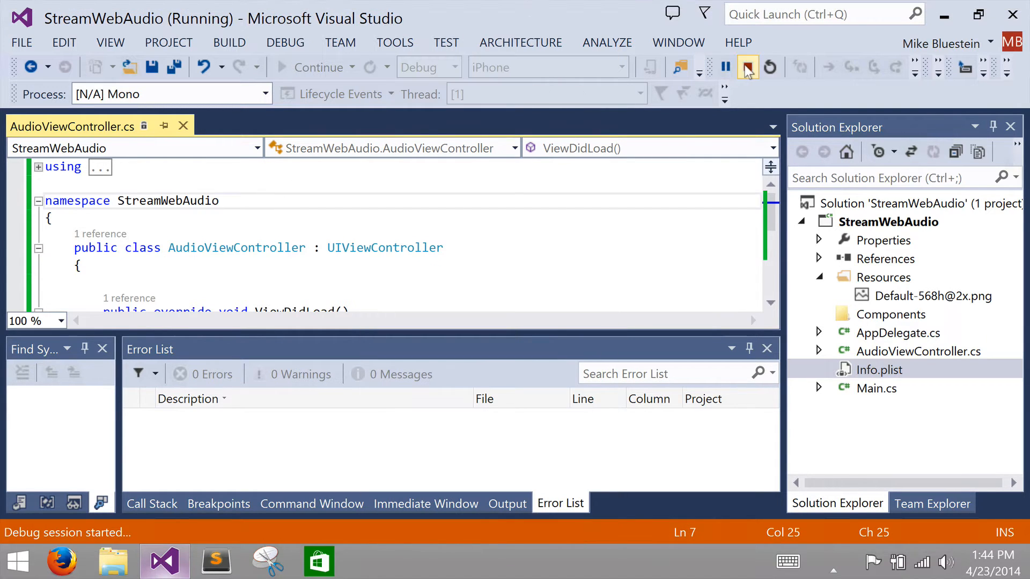
# Step: Stop debugging and insert class variables for stream URL, started flag, file stream and output queue
pyautogui.click(747, 67)
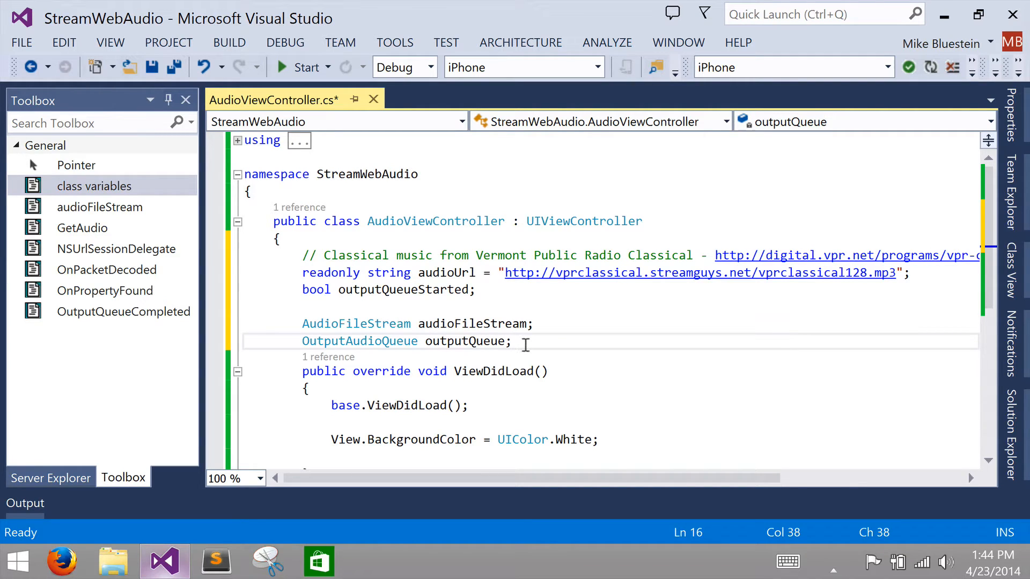
pyautogui.moveTo(356, 323)
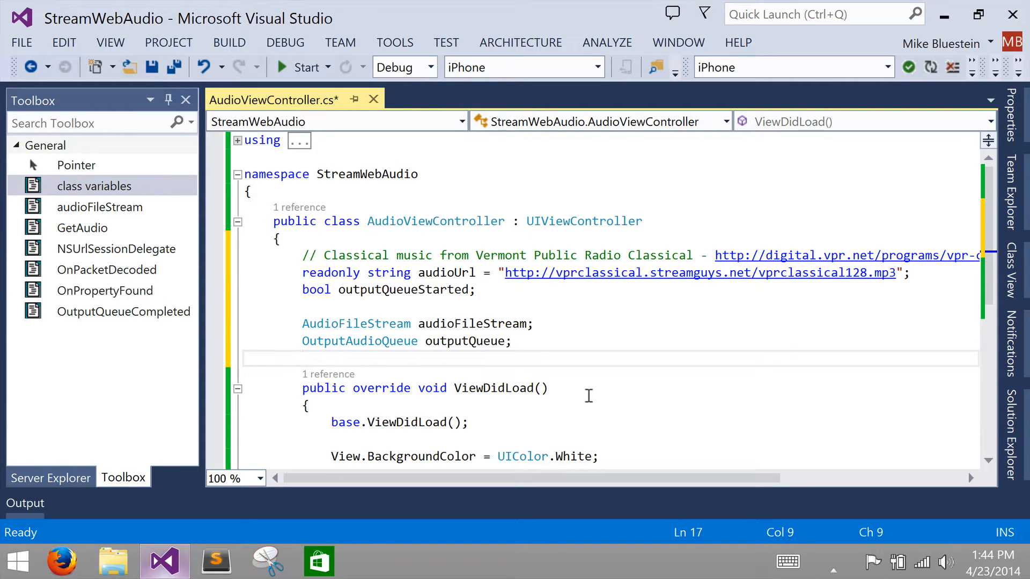
pyautogui.click(304, 357)
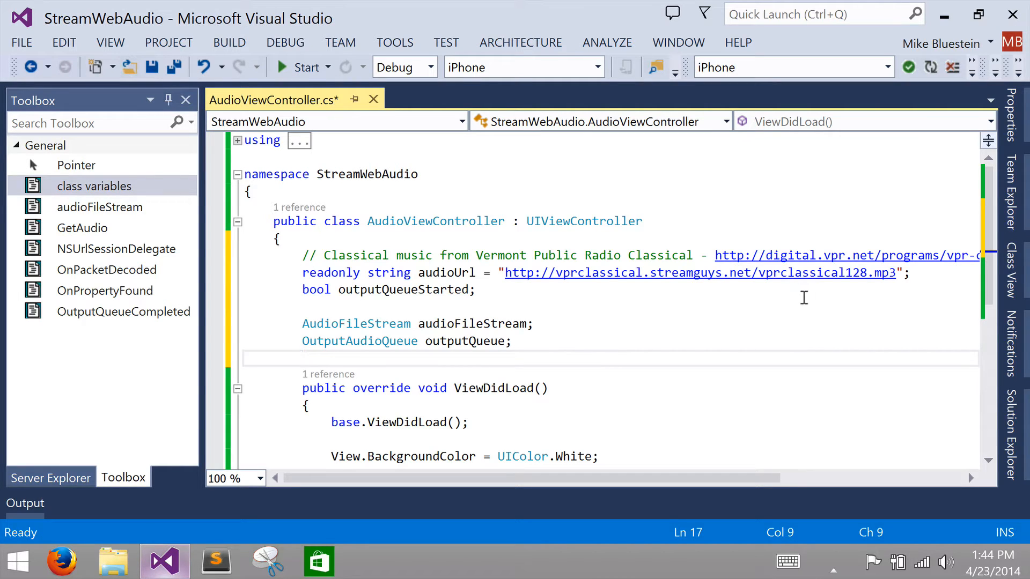
pyautogui.moveTo(559, 299)
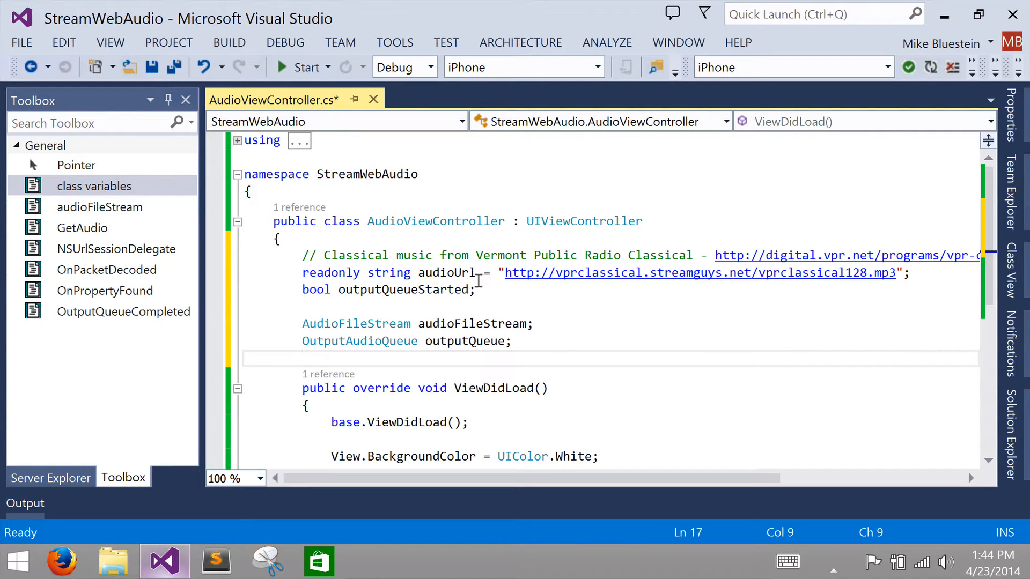
pyautogui.moveTo(495, 249)
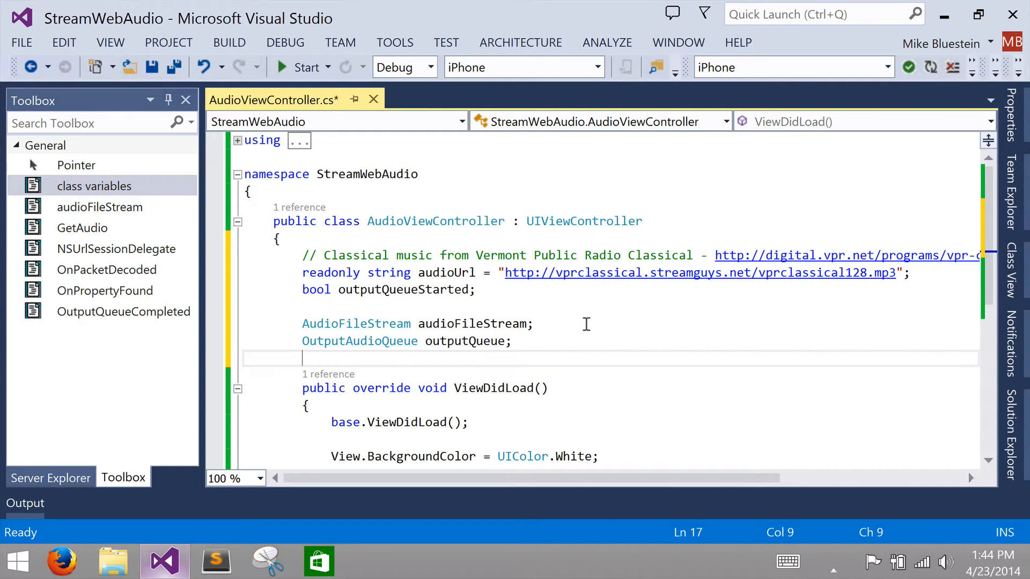
pyautogui.moveTo(845, 319)
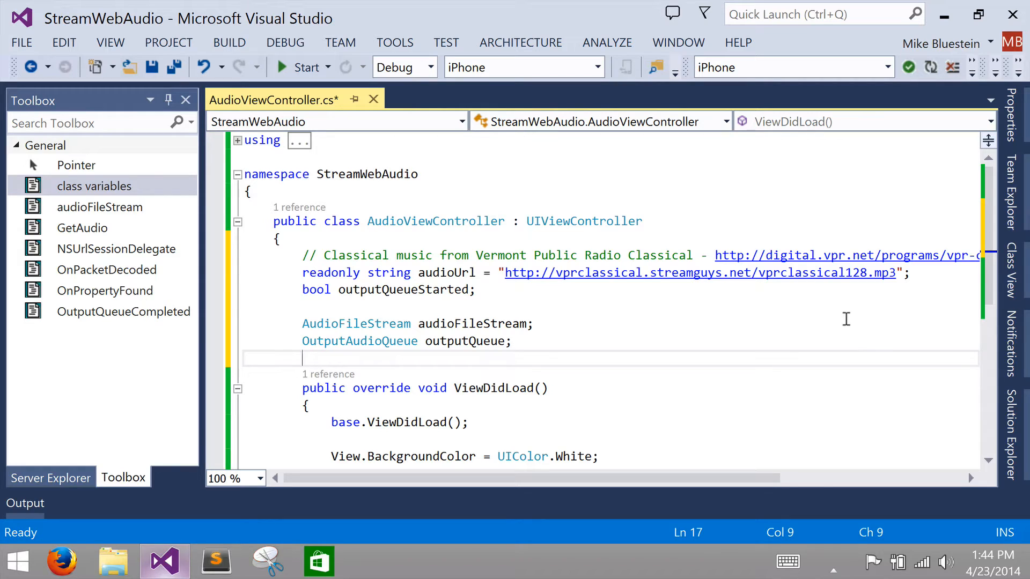
pyautogui.moveTo(889, 295)
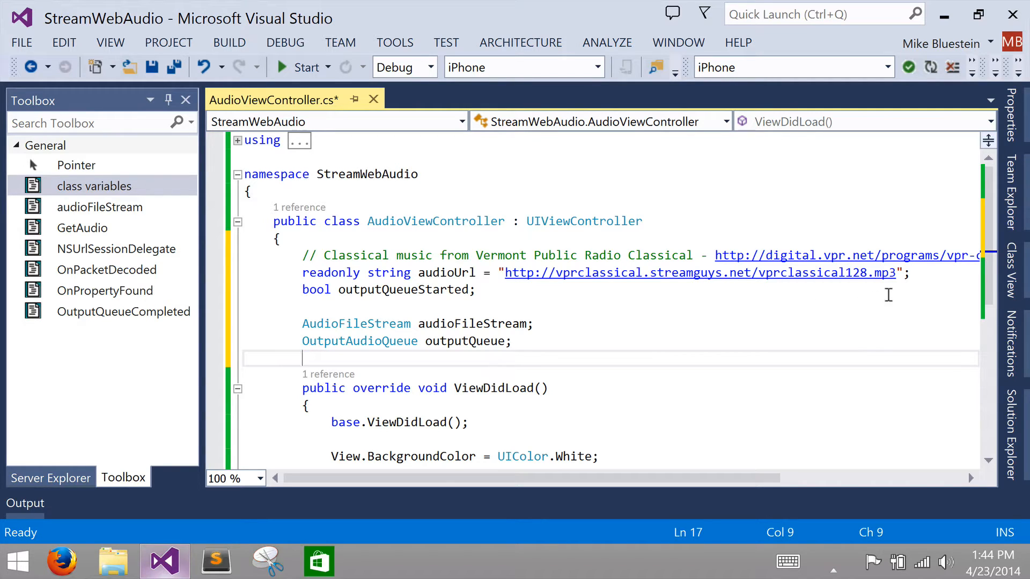
pyautogui.moveTo(815, 342)
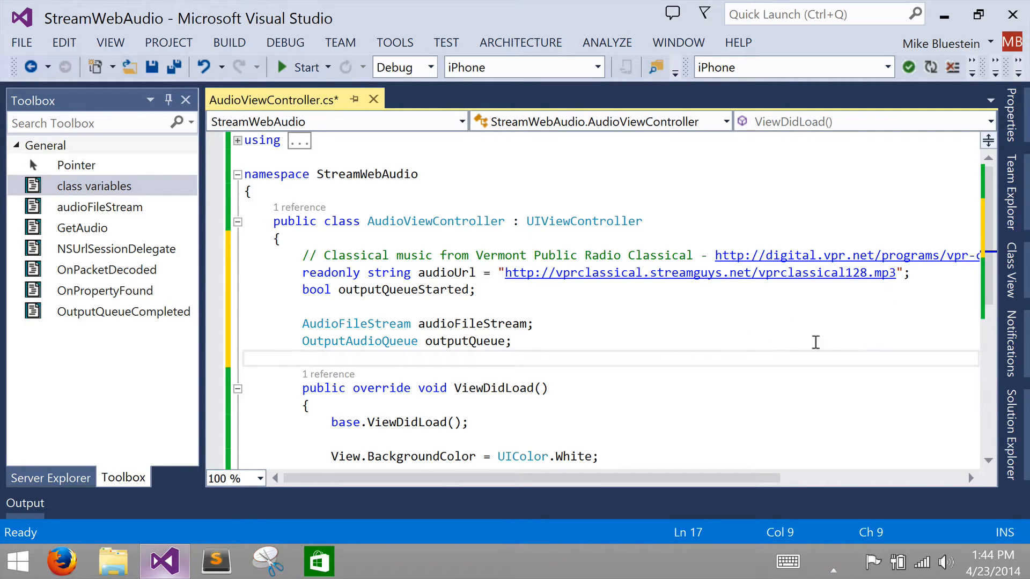
pyautogui.moveTo(831, 339)
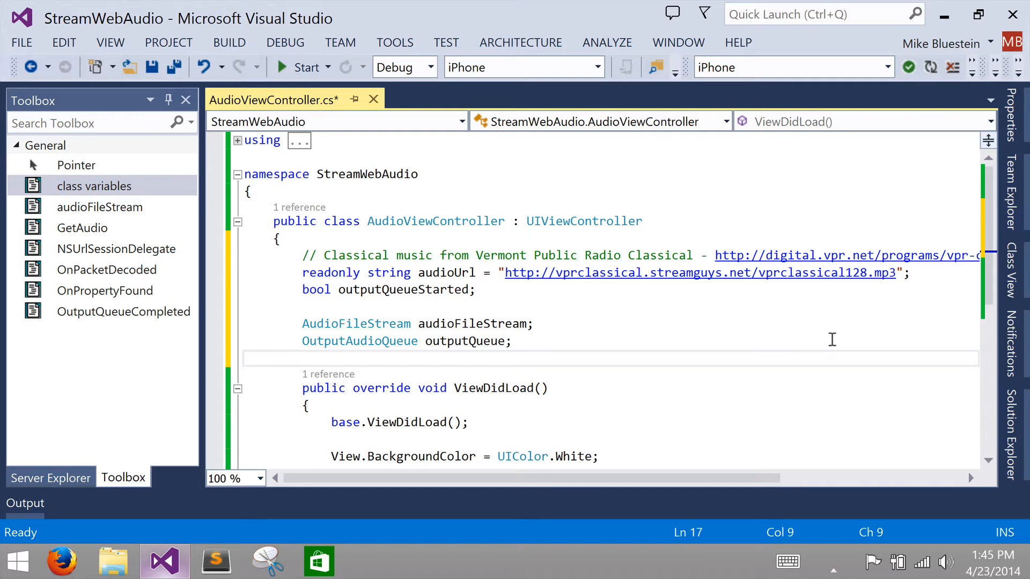
pyautogui.moveTo(969, 290)
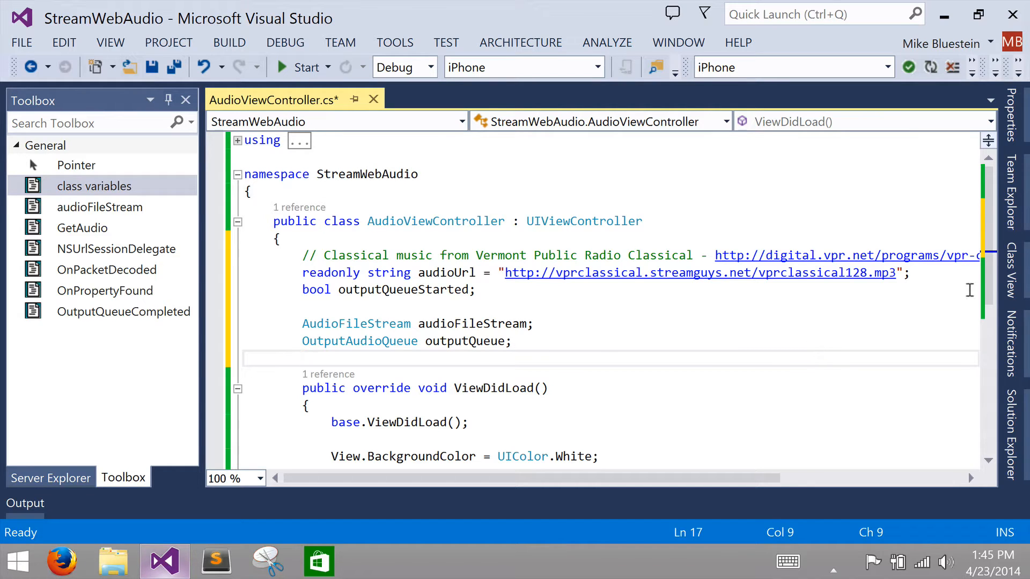
# Step: Insert the audioFileStream snippet into ViewDidLoad and add a blank line after the method
pyautogui.scroll(-3)
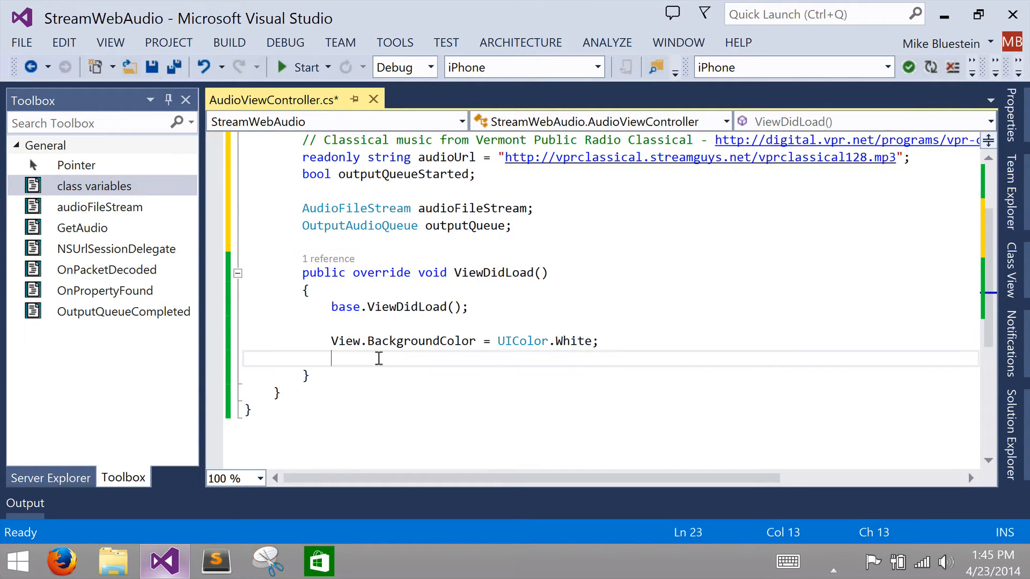
pyautogui.press('Return')
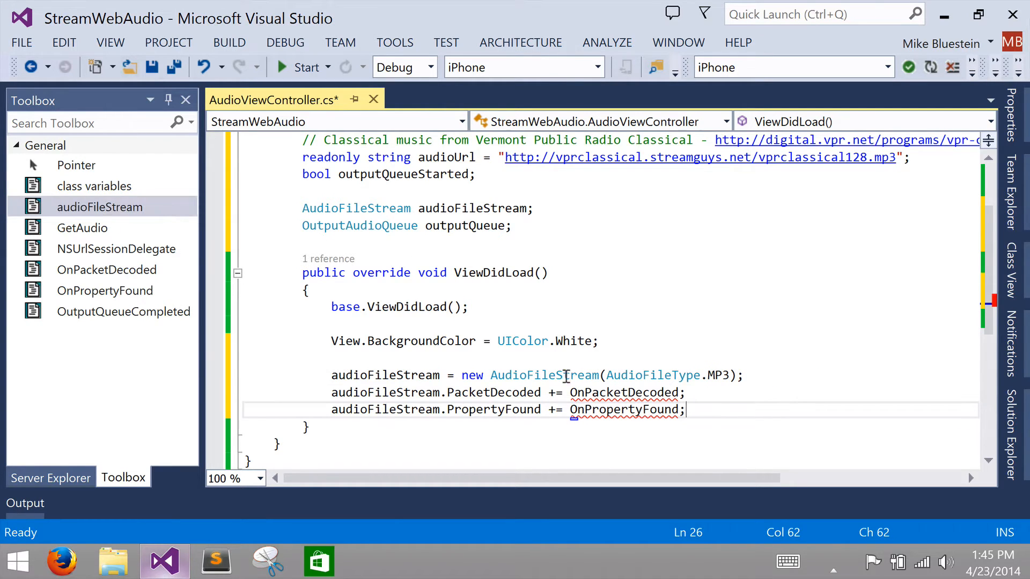
pyautogui.moveTo(786, 340)
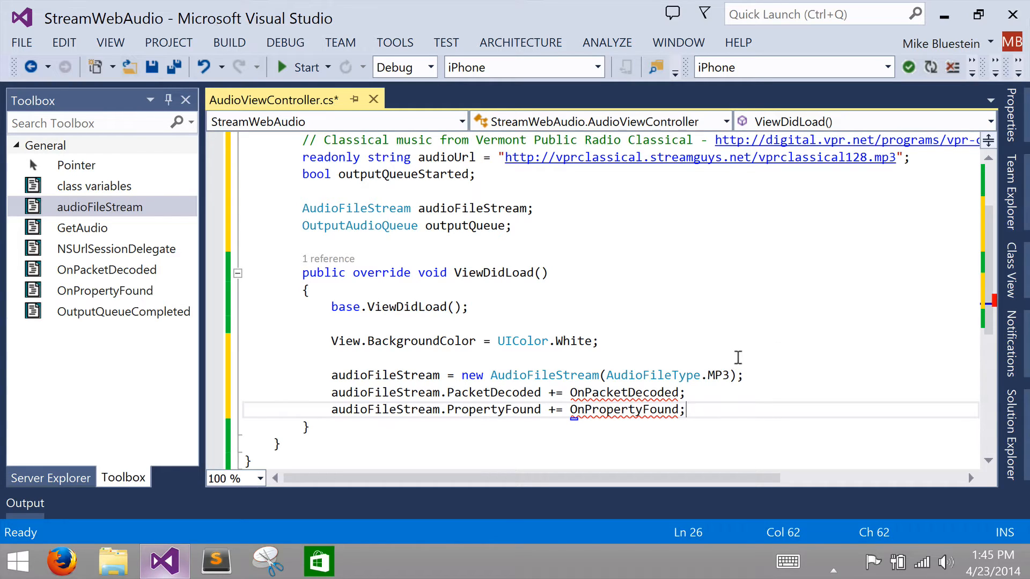
pyautogui.moveTo(778, 353)
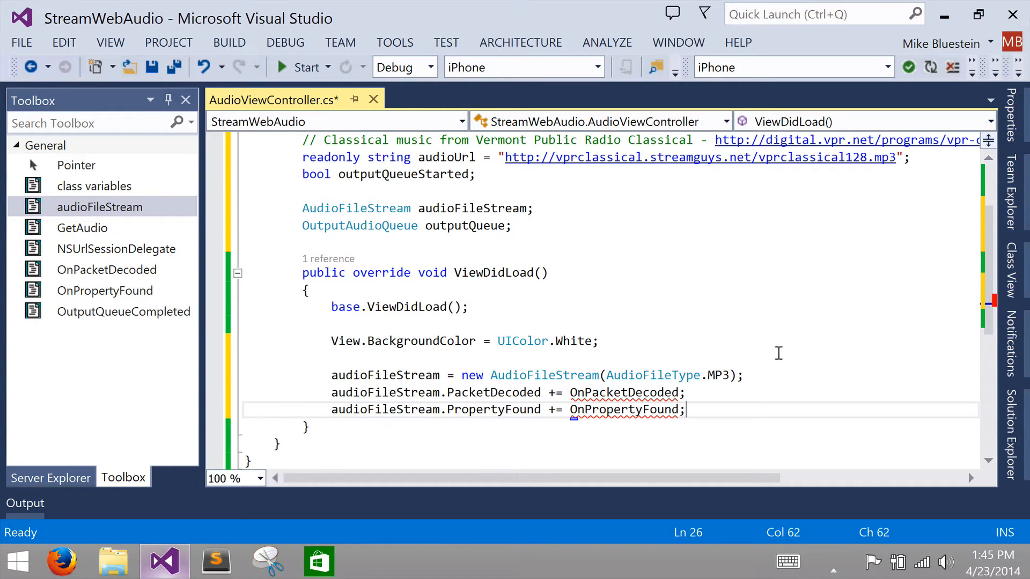
pyautogui.moveTo(509, 422)
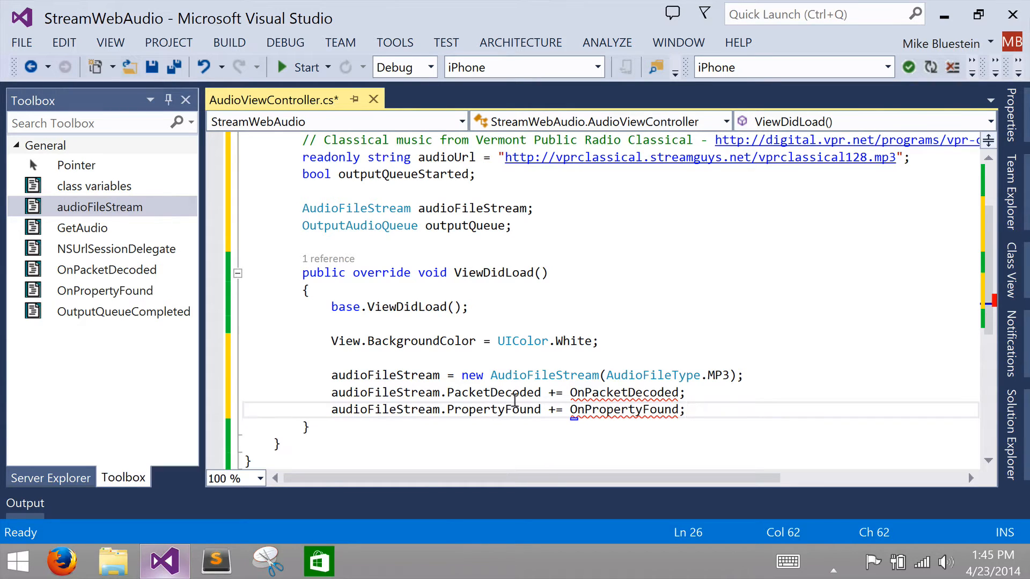
pyautogui.moveTo(746, 397)
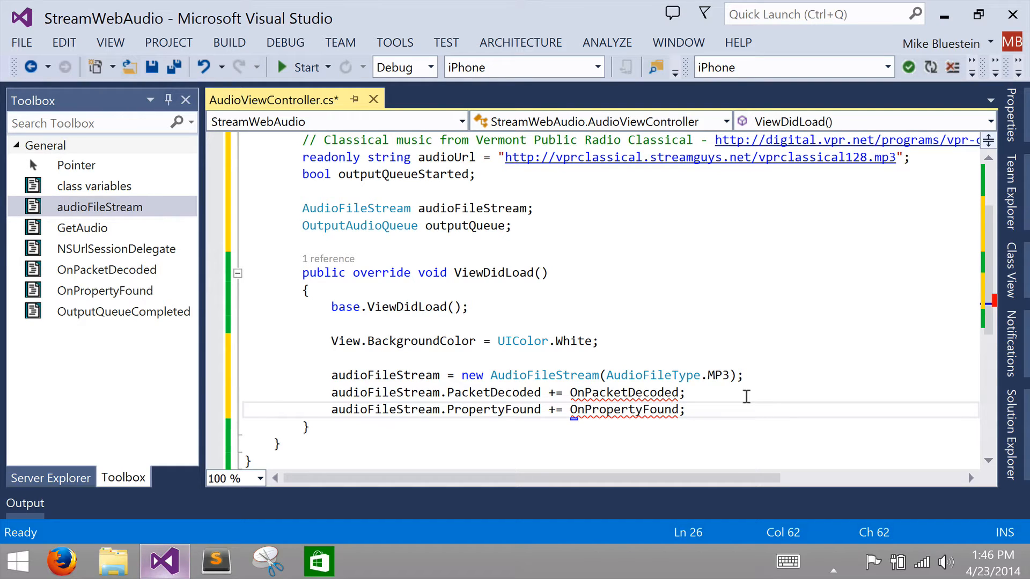
pyautogui.moveTo(982, 322)
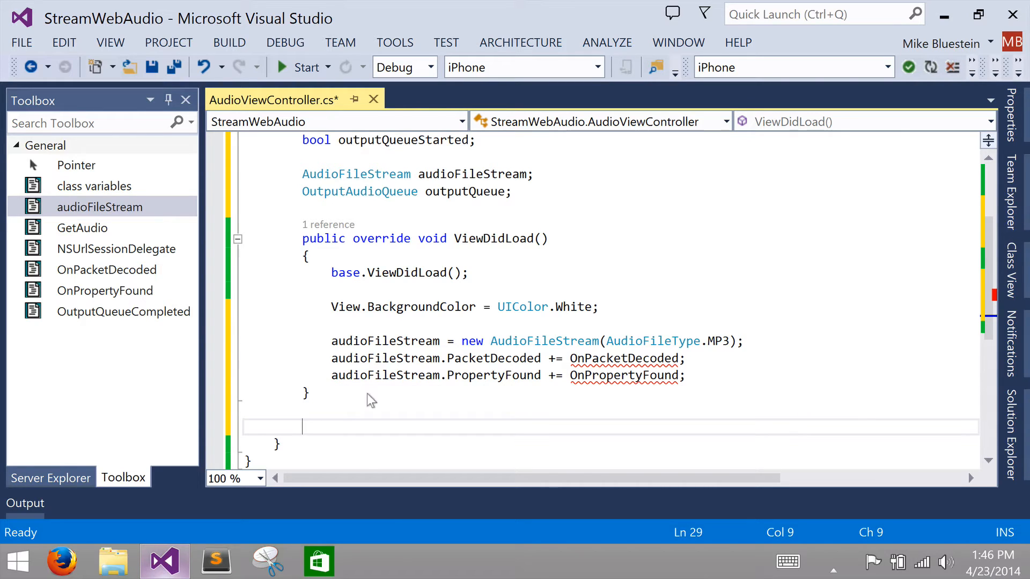
pyautogui.moveTo(340, 394)
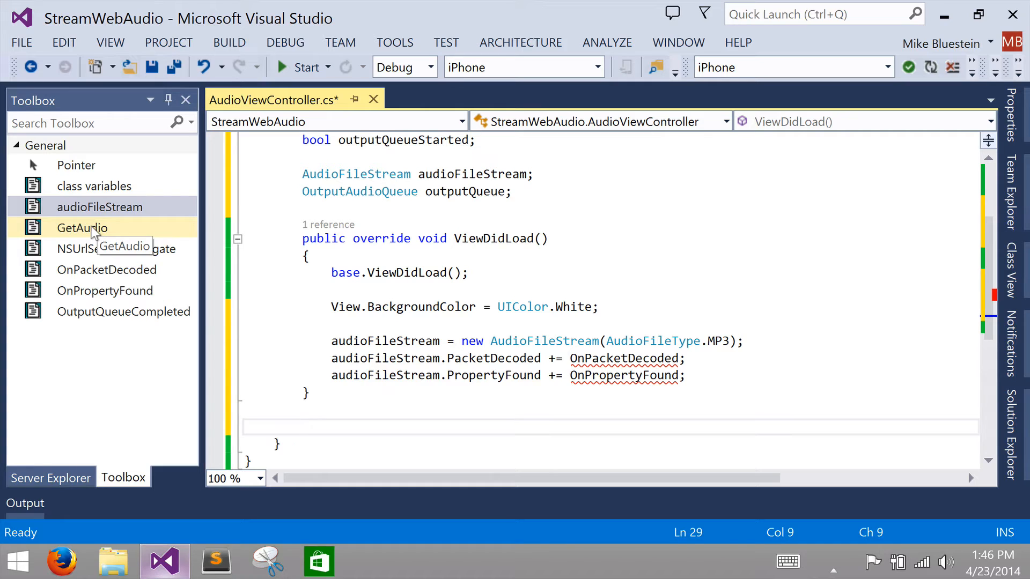
# Step: Insert the NSUrlSession-based GetAudio method and call GetAudio() at the end of ViewDidLoad
pyautogui.click(82, 227)
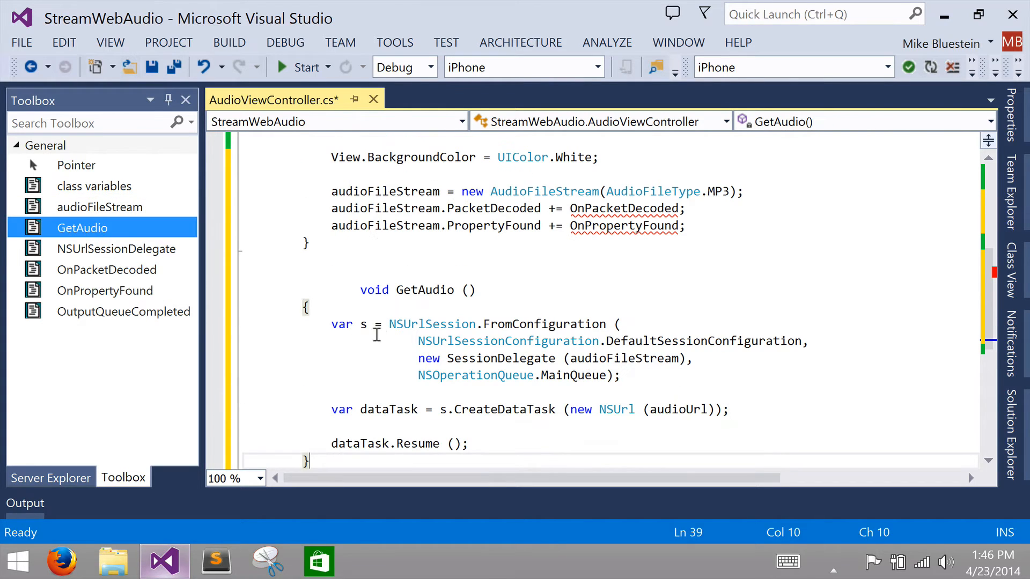
pyautogui.moveTo(430, 321)
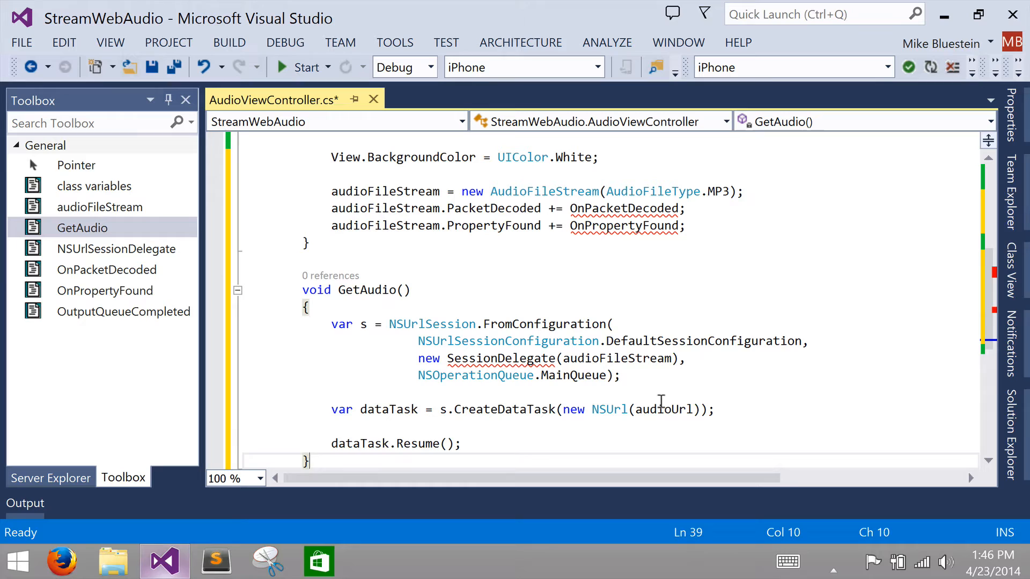
pyautogui.moveTo(704, 242)
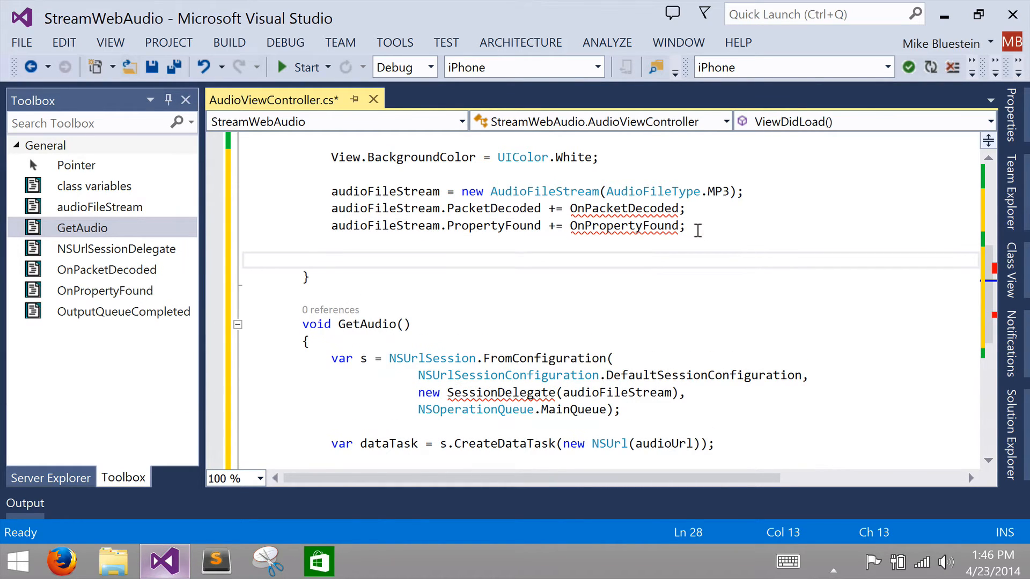
pyautogui.write('GEt')
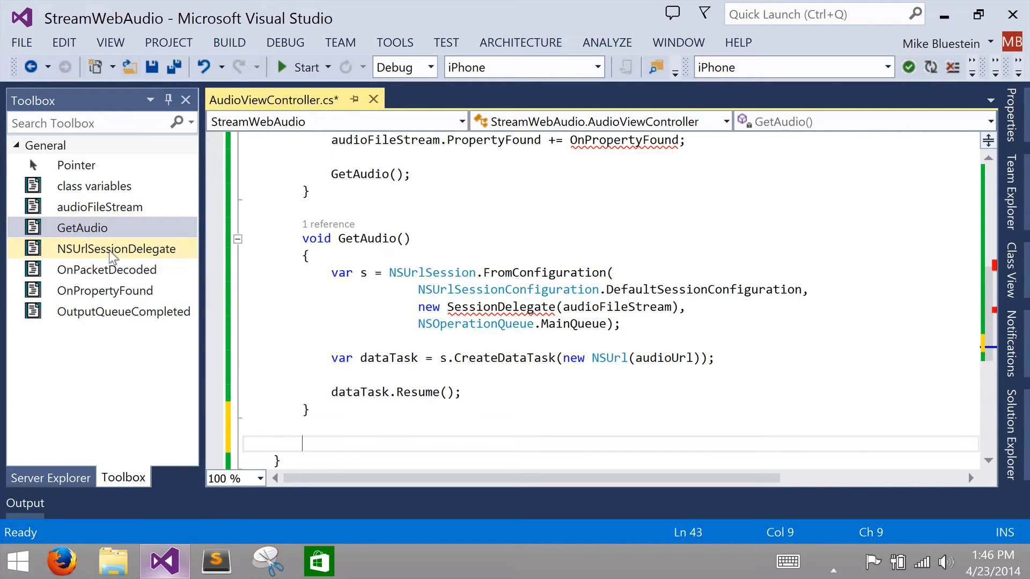
pyautogui.moveTo(116, 248)
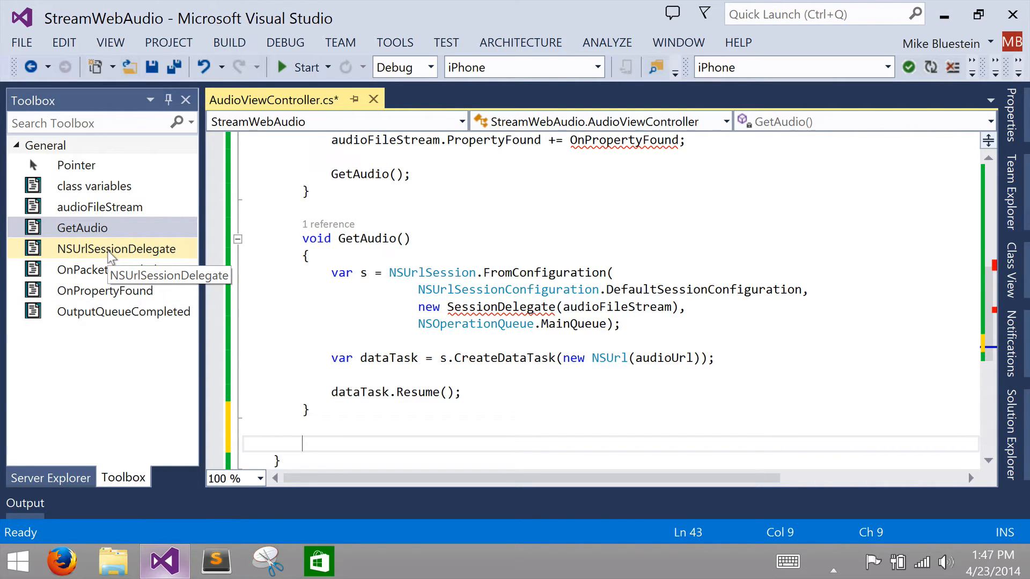
# Step: Add the SessionDelegate class parsing received bytes, save, and insert the OnPropertyFound handler
pyautogui.scroll(-3)
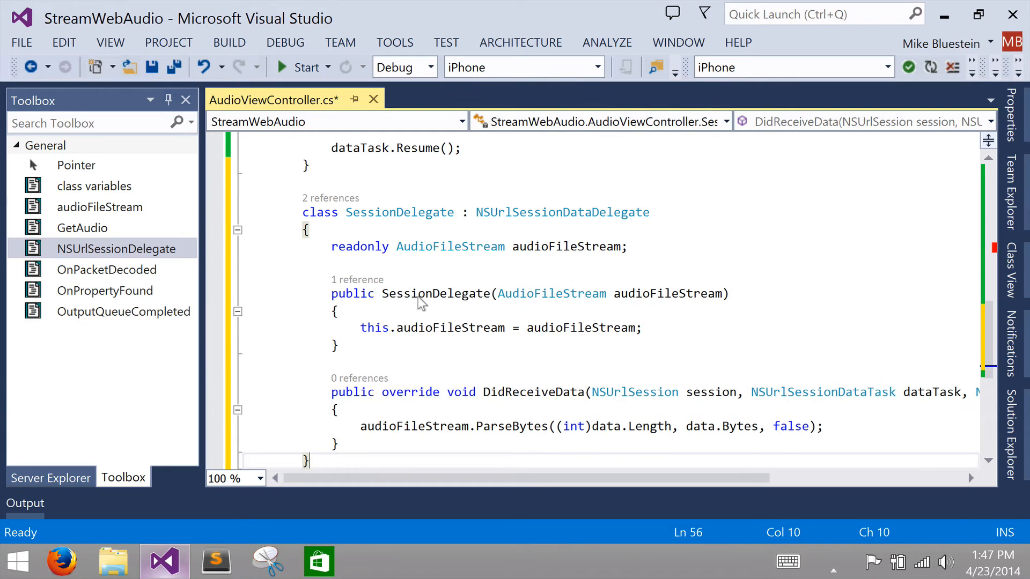
pyautogui.press('ctrl+s')
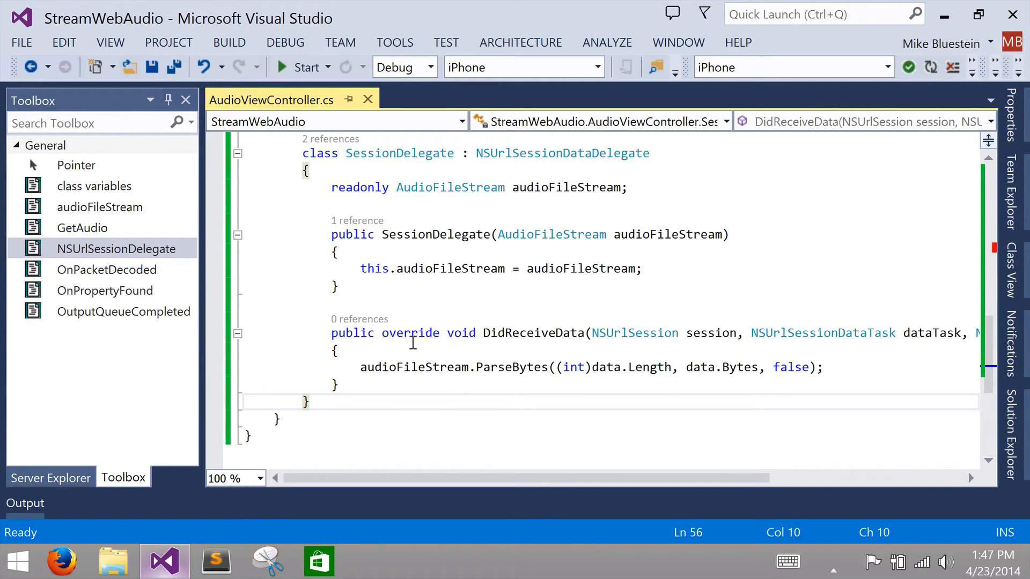
pyautogui.moveTo(422, 361)
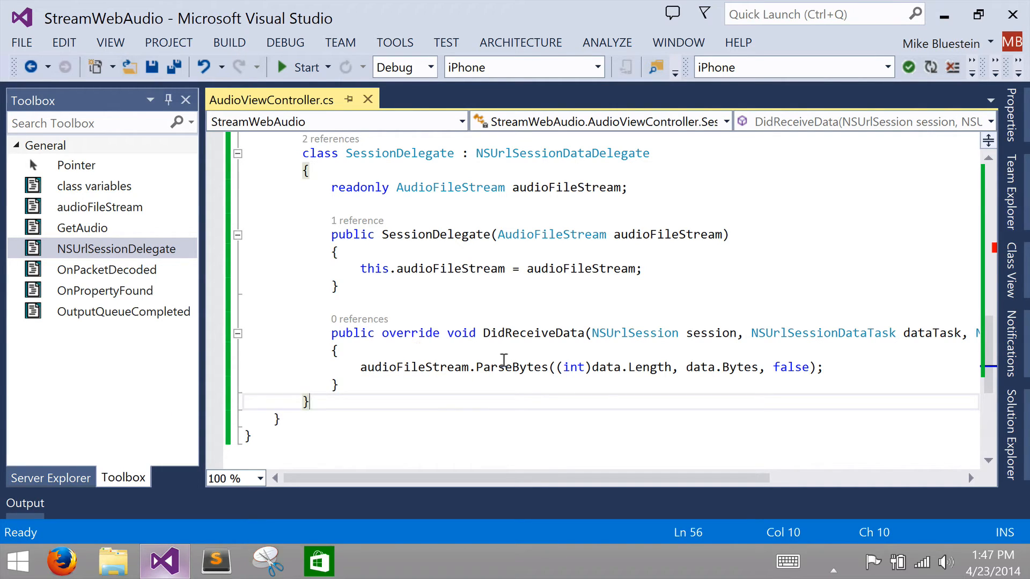
pyautogui.moveTo(498, 350)
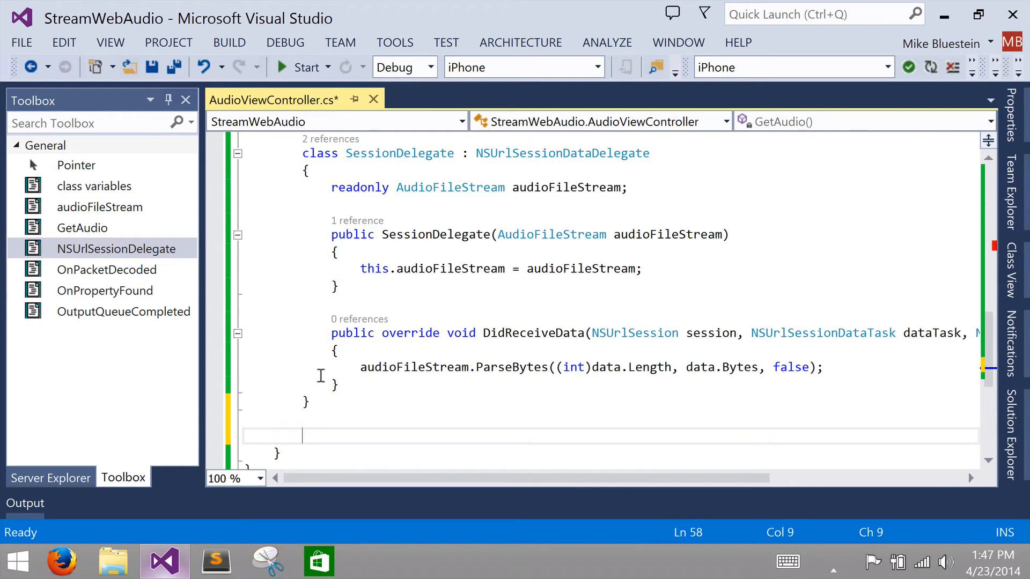
pyautogui.moveTo(322, 381)
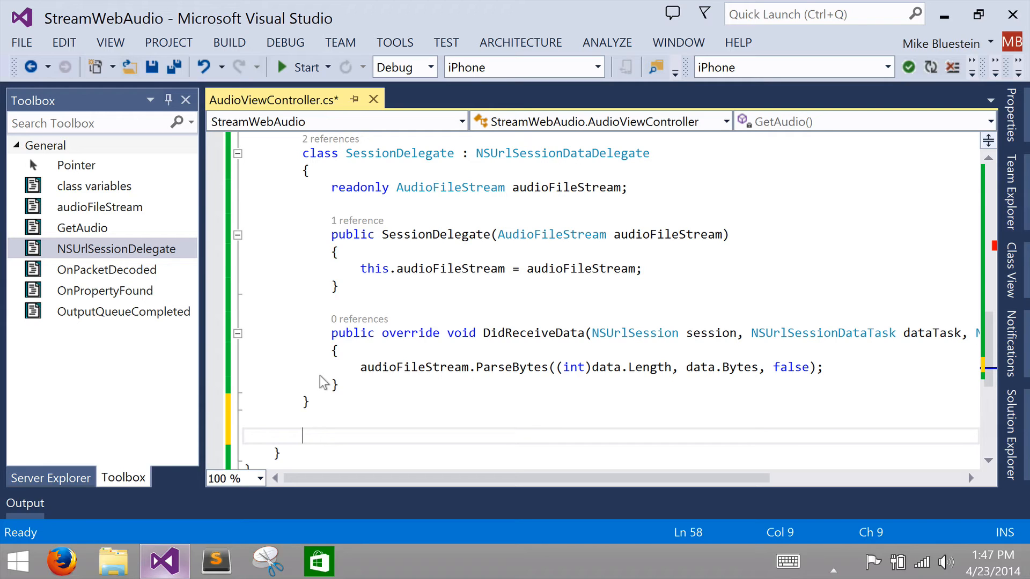
pyautogui.moveTo(222, 327)
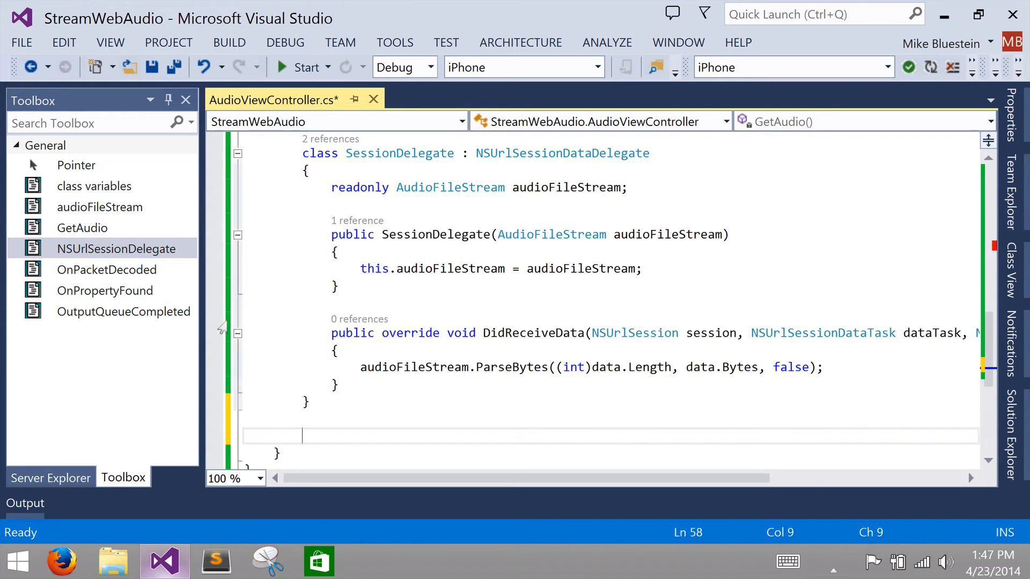
pyautogui.moveTo(105, 290)
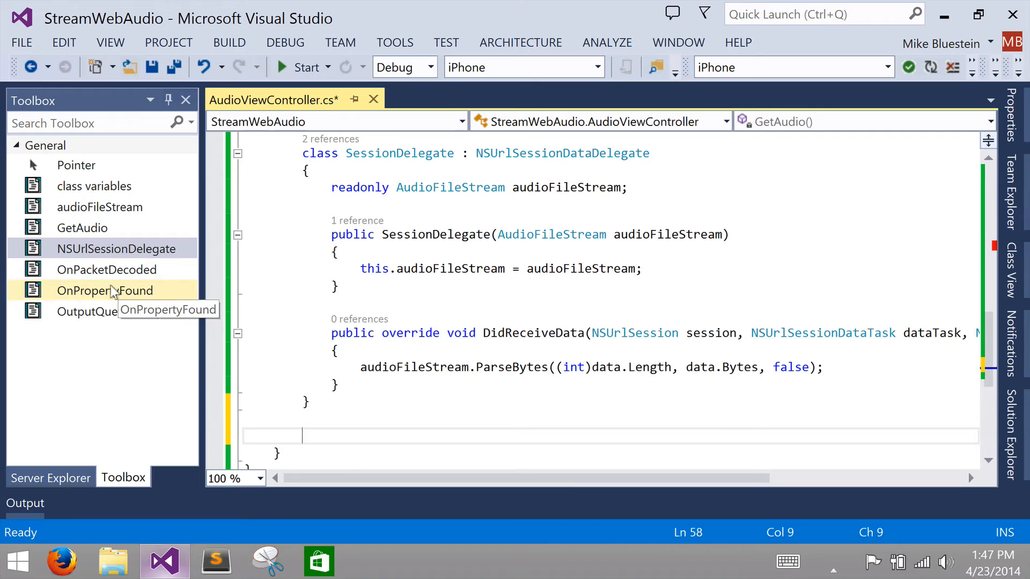
pyautogui.click(105, 290)
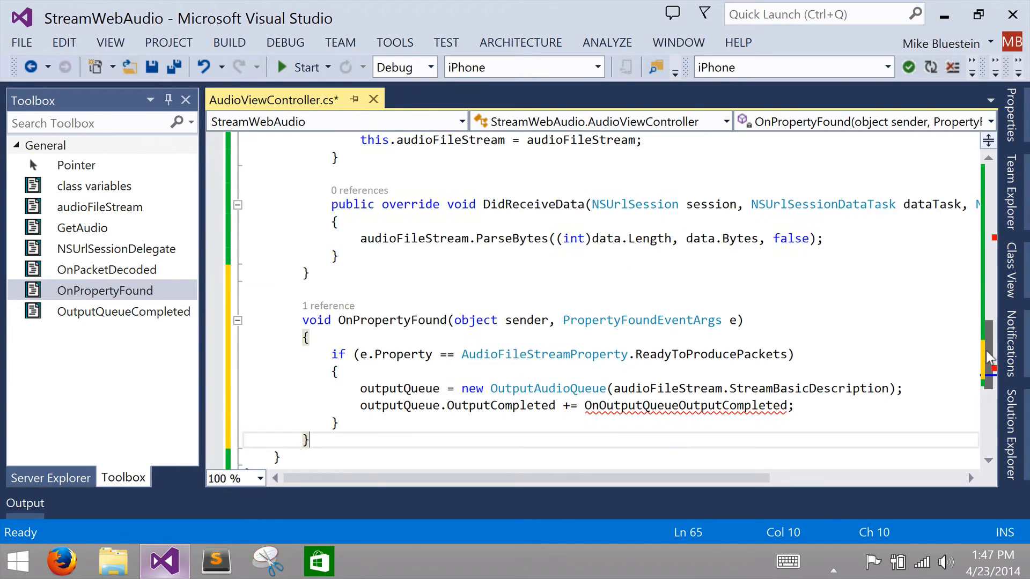
# Step: Review the OnPropertyFound ReadyToProducePackets code and place the caret after the handler
pyautogui.scroll(-3)
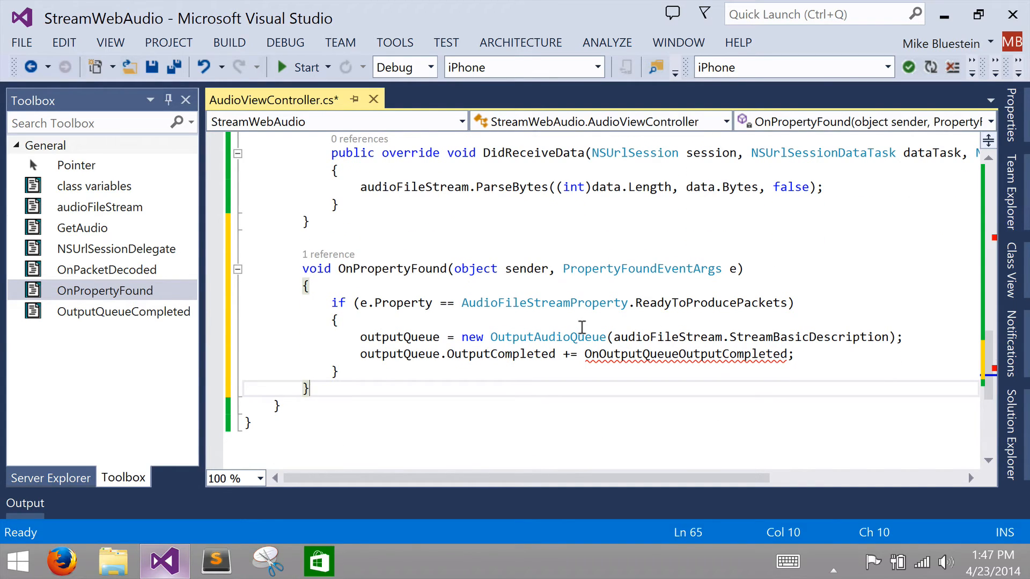
pyautogui.moveTo(561, 323)
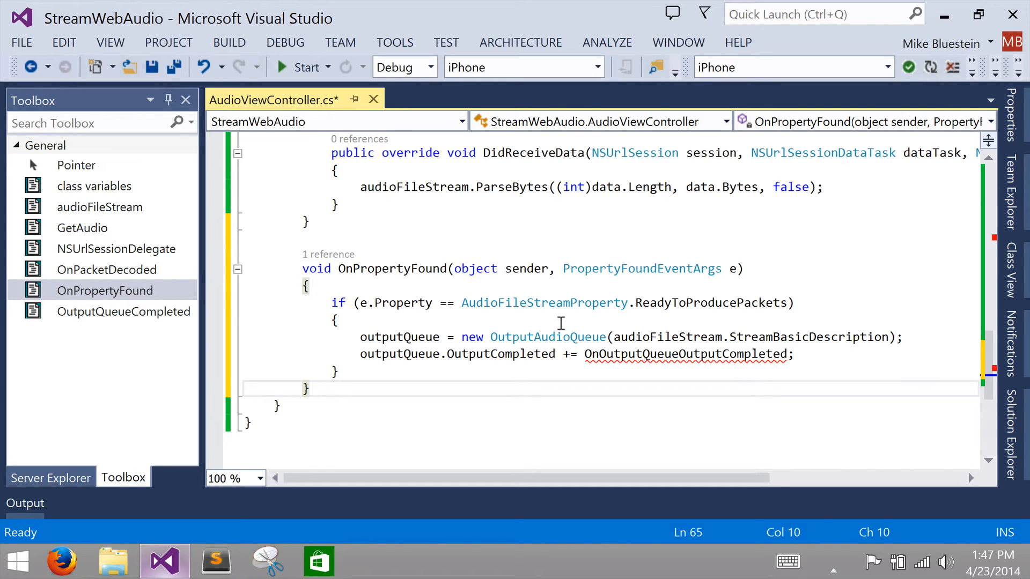
pyautogui.moveTo(575, 321)
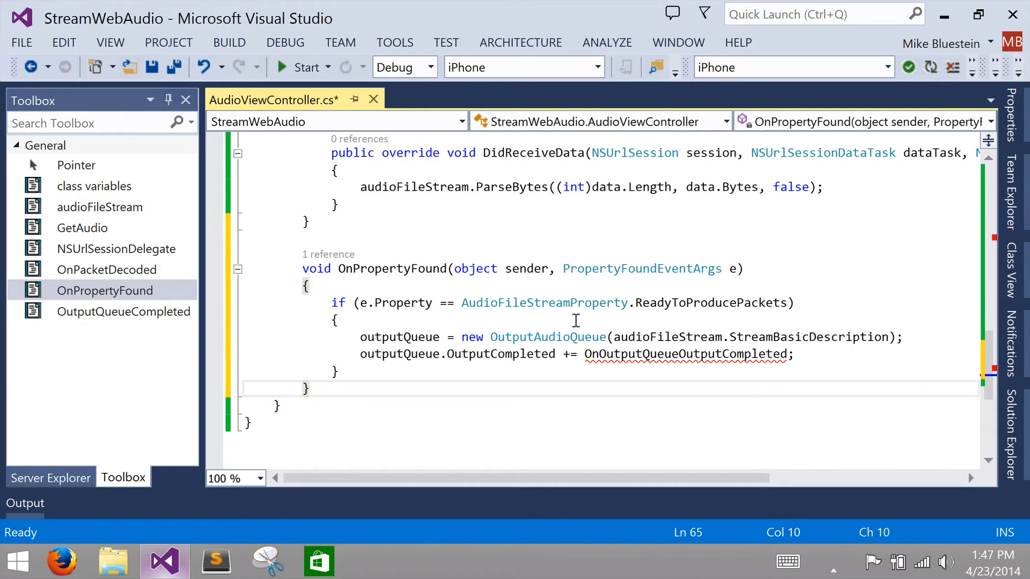
pyautogui.moveTo(709, 302)
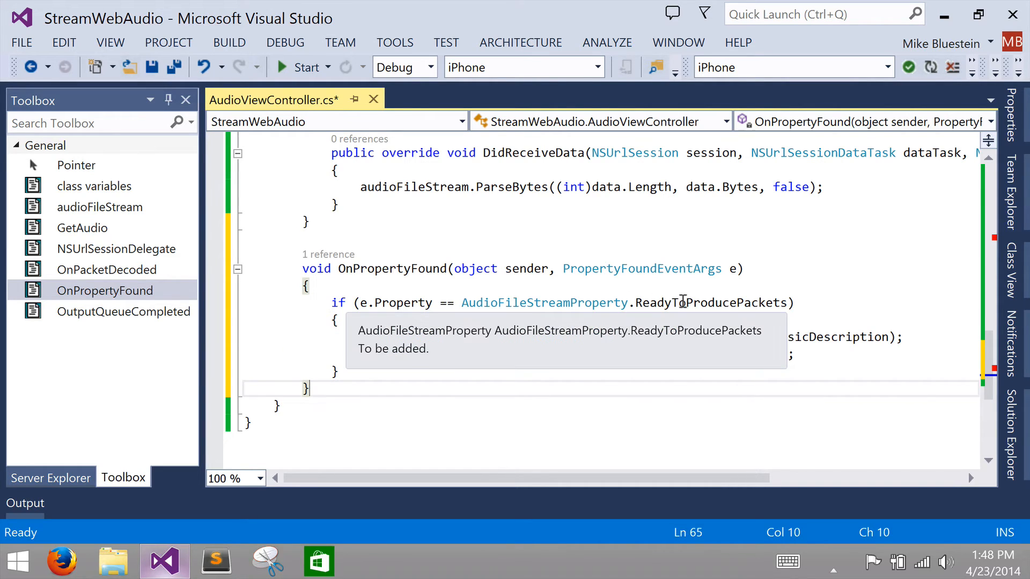
pyautogui.moveTo(529, 293)
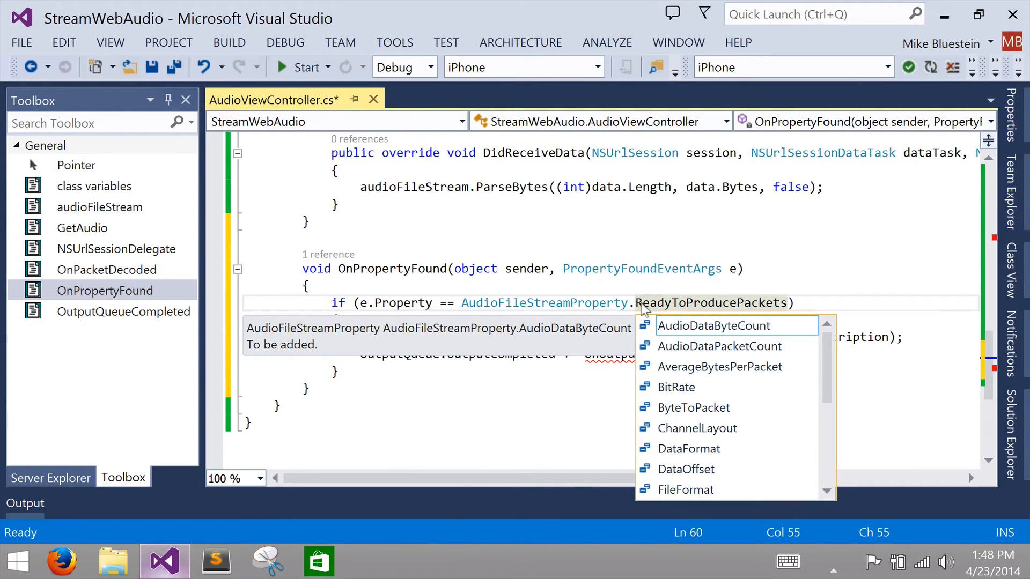
pyautogui.moveTo(816, 283)
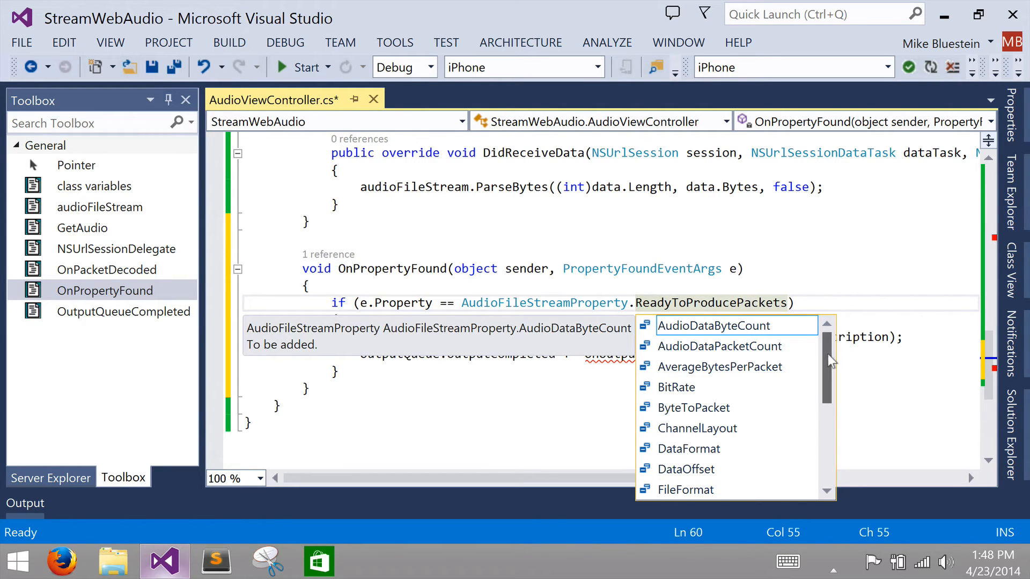
pyautogui.scroll(-3)
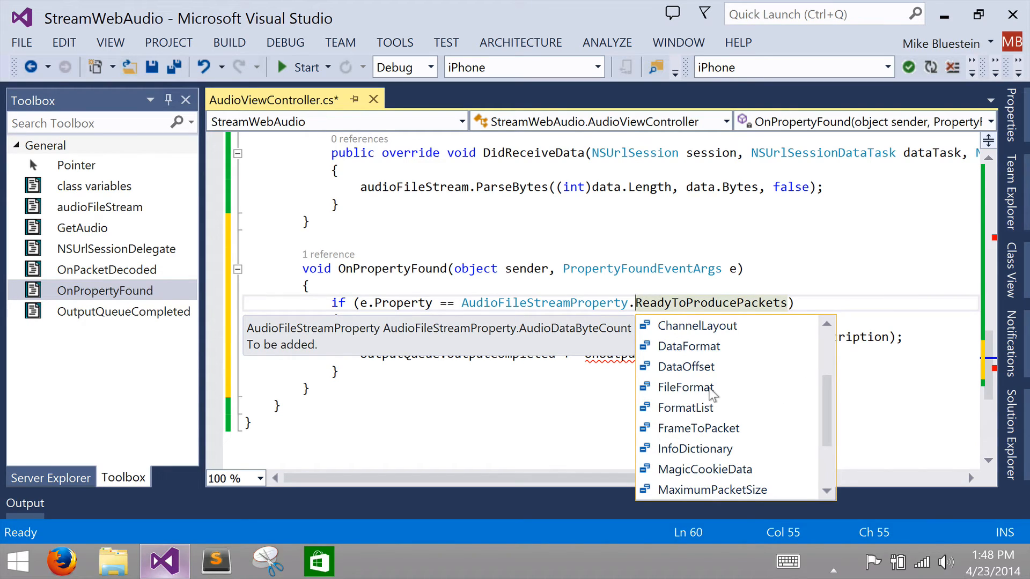
pyautogui.moveTo(795, 350)
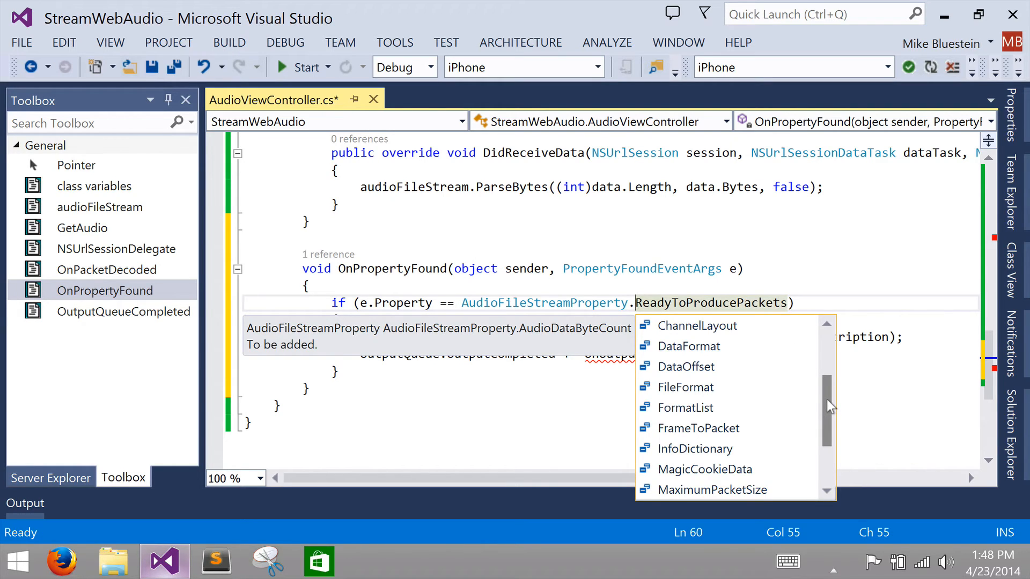
pyautogui.moveTo(683, 287)
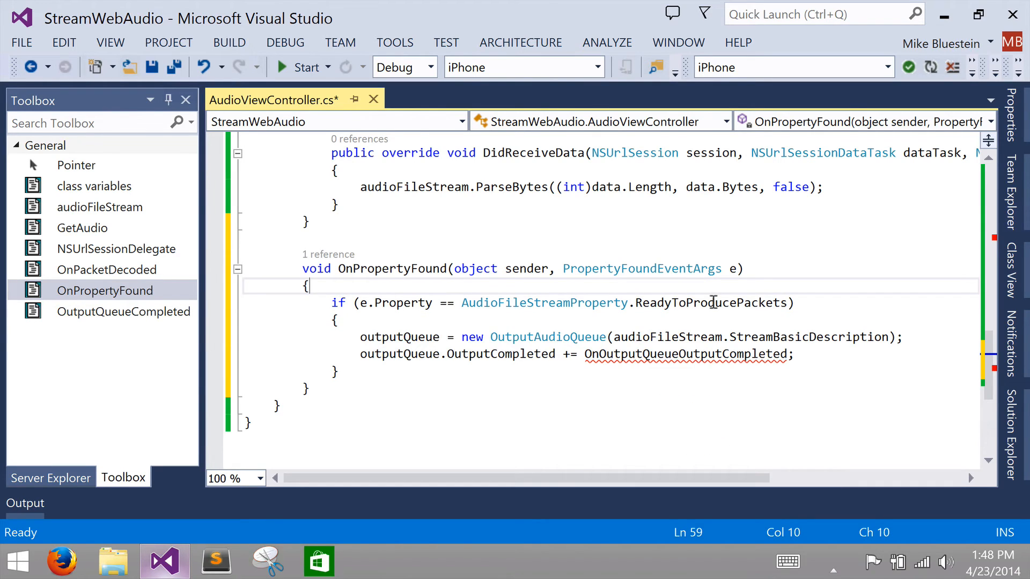
pyautogui.moveTo(842, 263)
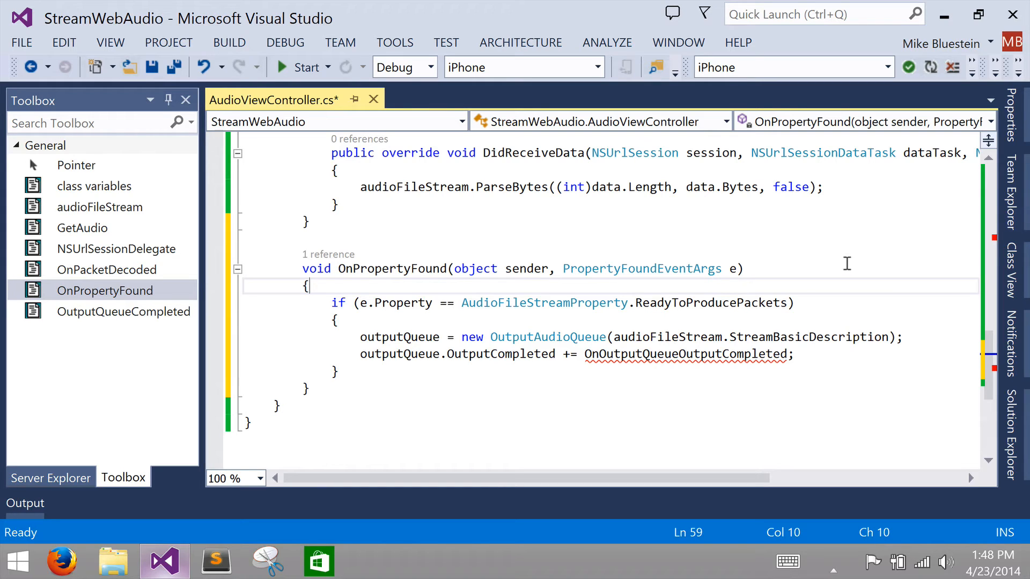
pyautogui.moveTo(559, 369)
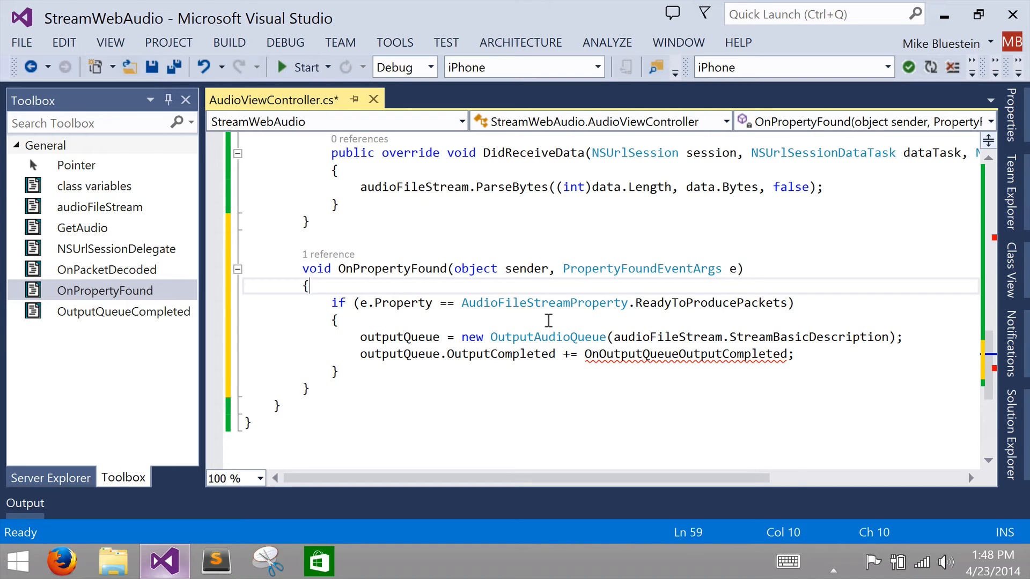
pyautogui.click(317, 389)
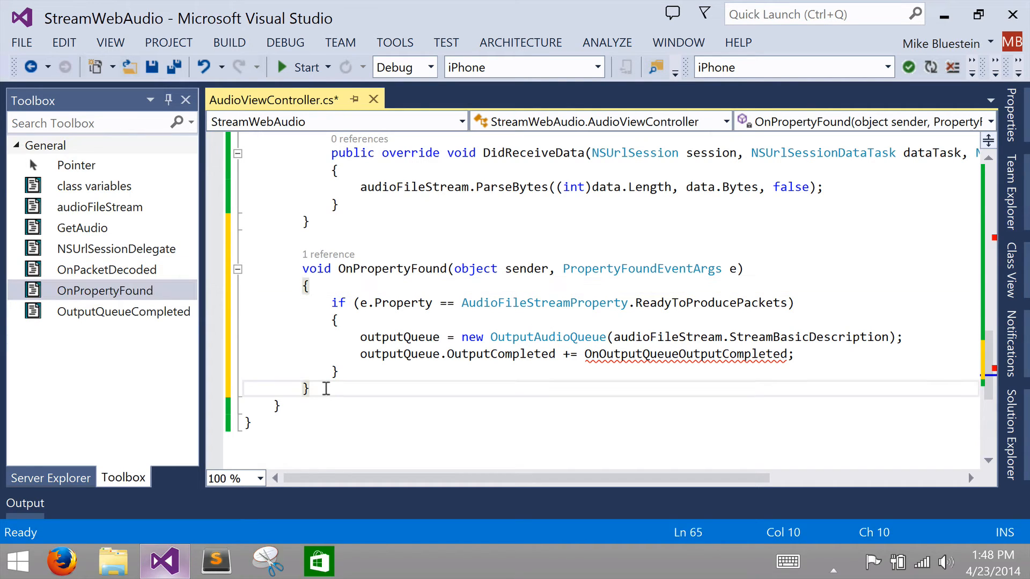
pyautogui.moveTo(107, 269)
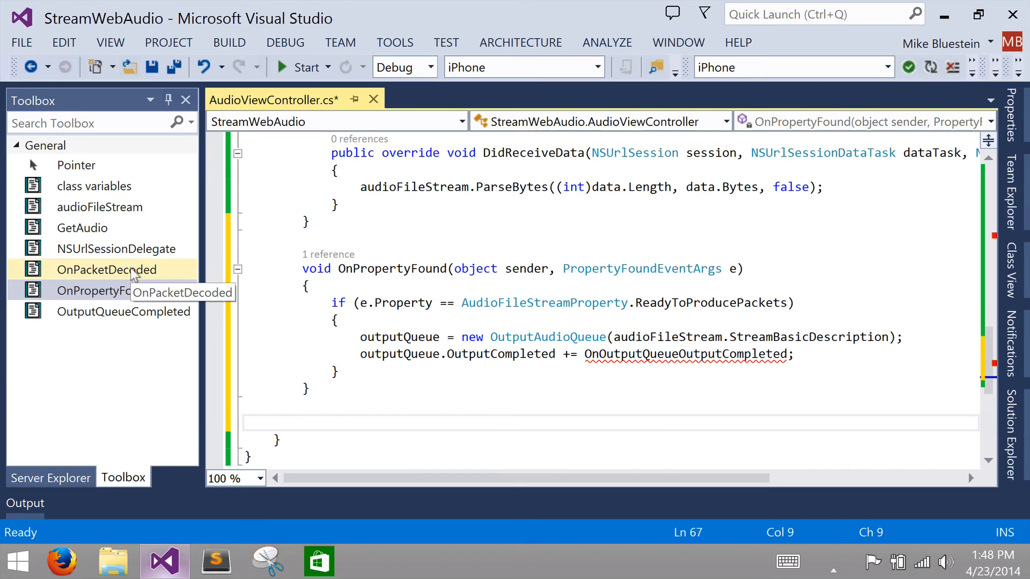
# Step: Insert the OnPacketDecoded snippet that enqueues packets and starts the output queue once
pyautogui.click(106, 269)
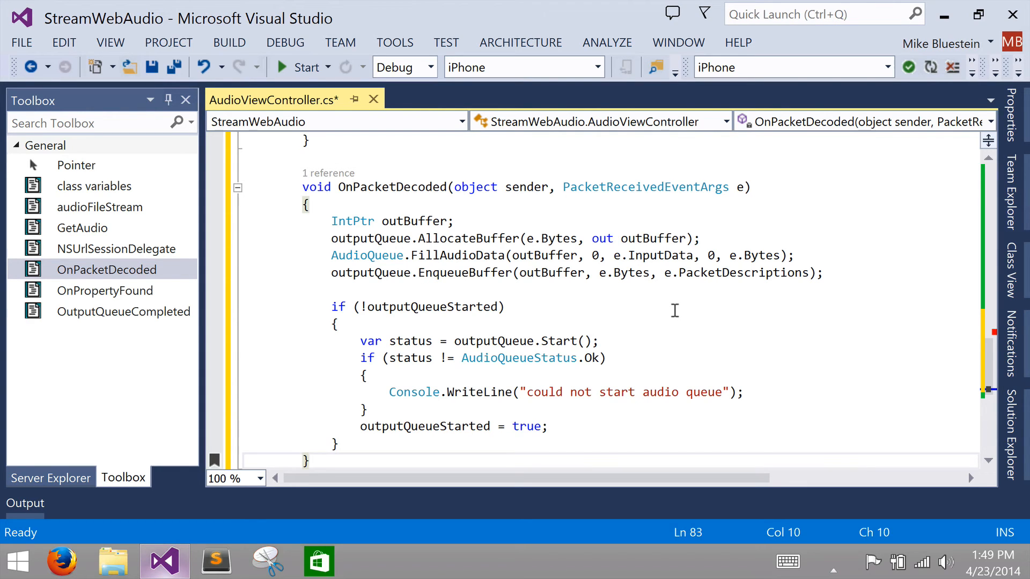
pyautogui.scroll(3)
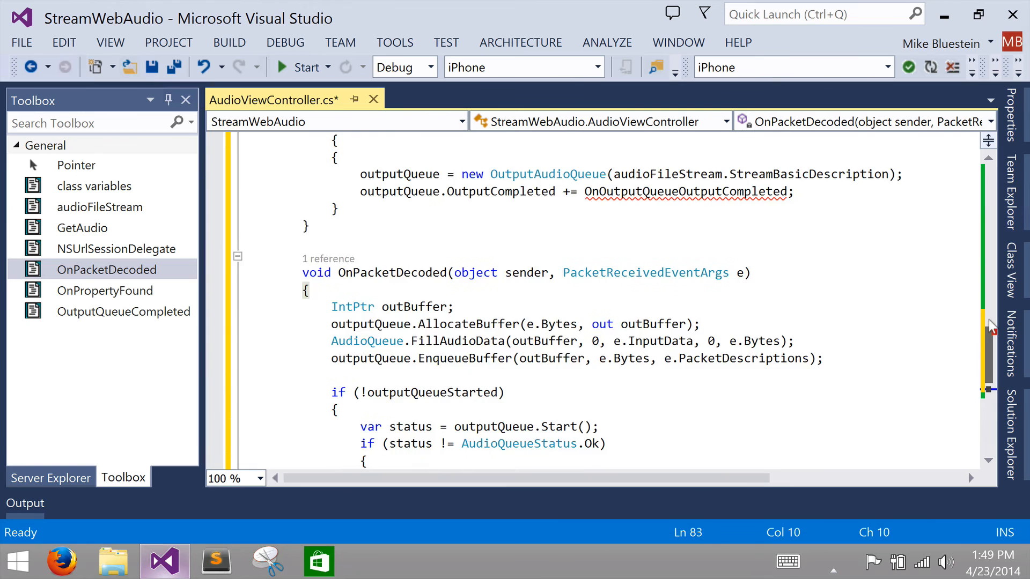
pyautogui.scroll(3)
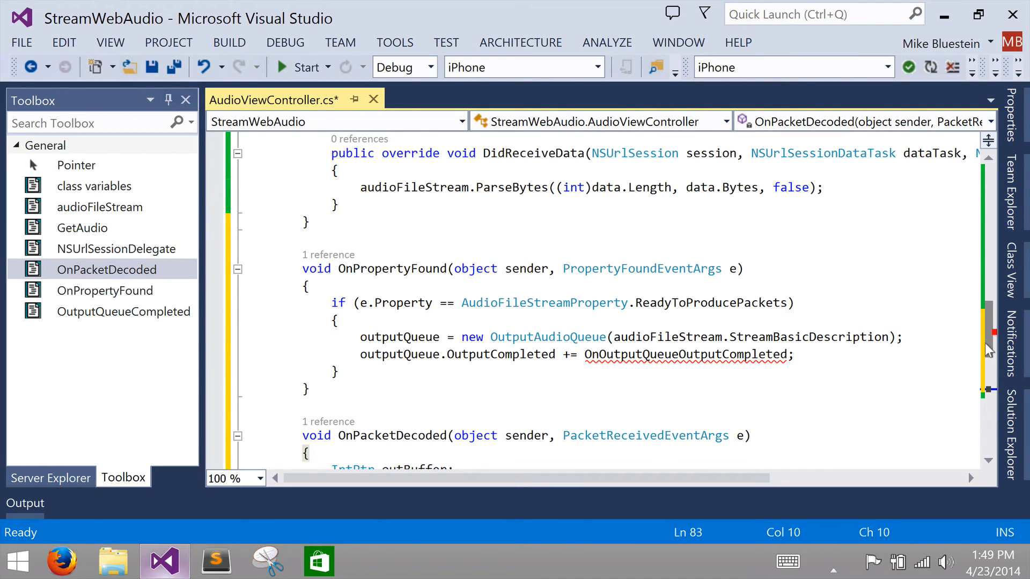
pyautogui.scroll(-3)
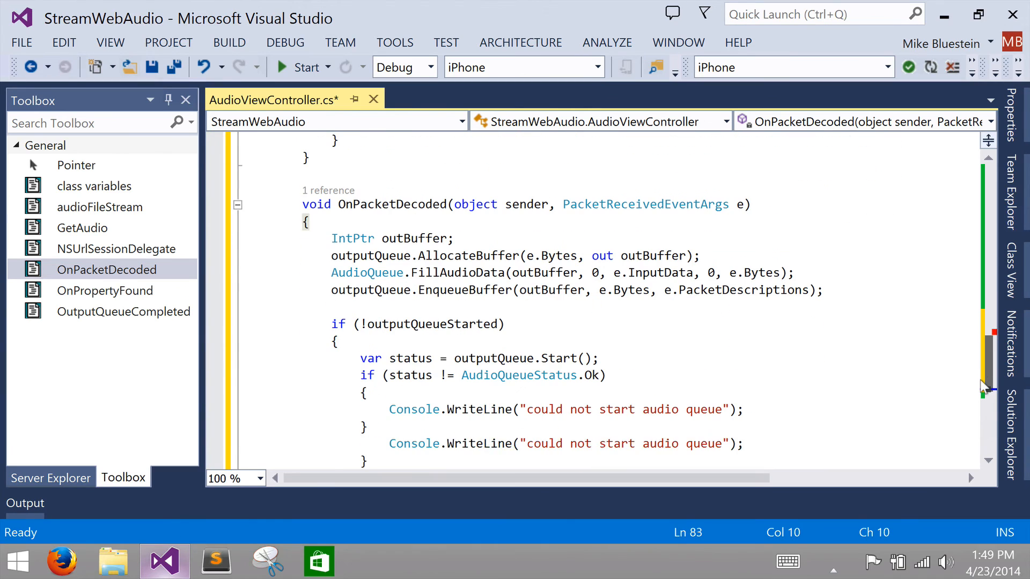
pyautogui.scroll(3)
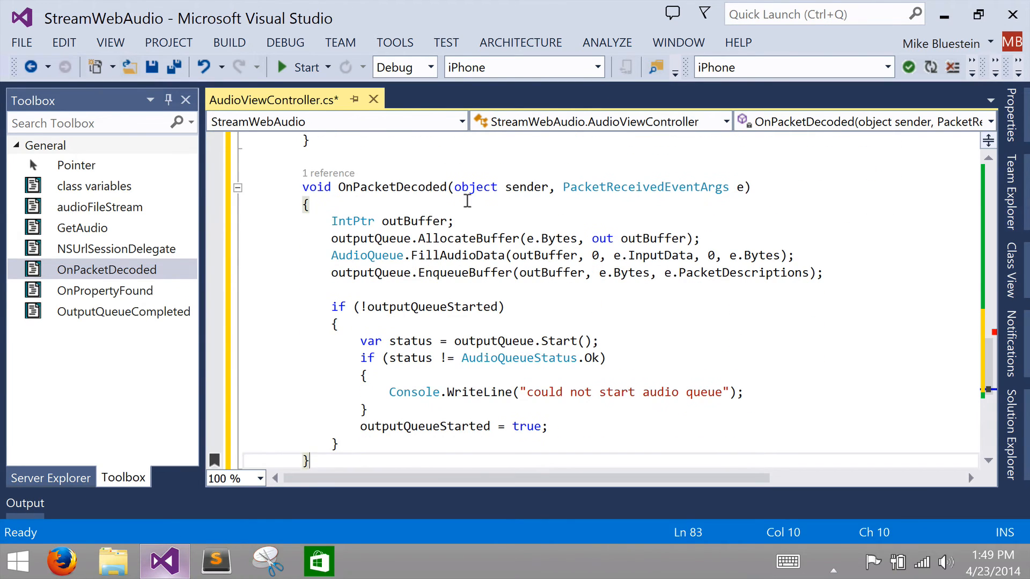
pyautogui.click(408, 205)
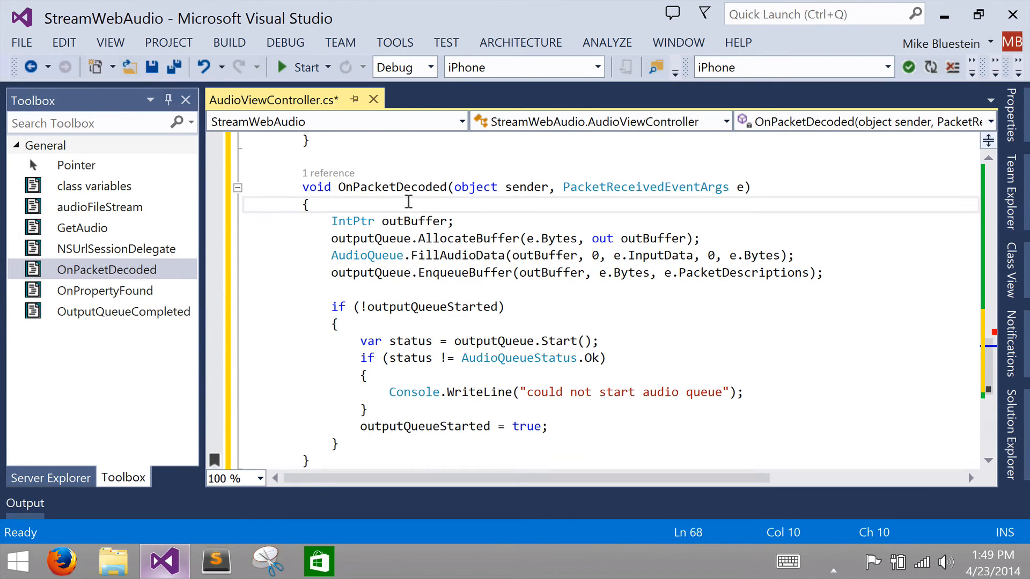
pyautogui.moveTo(460, 229)
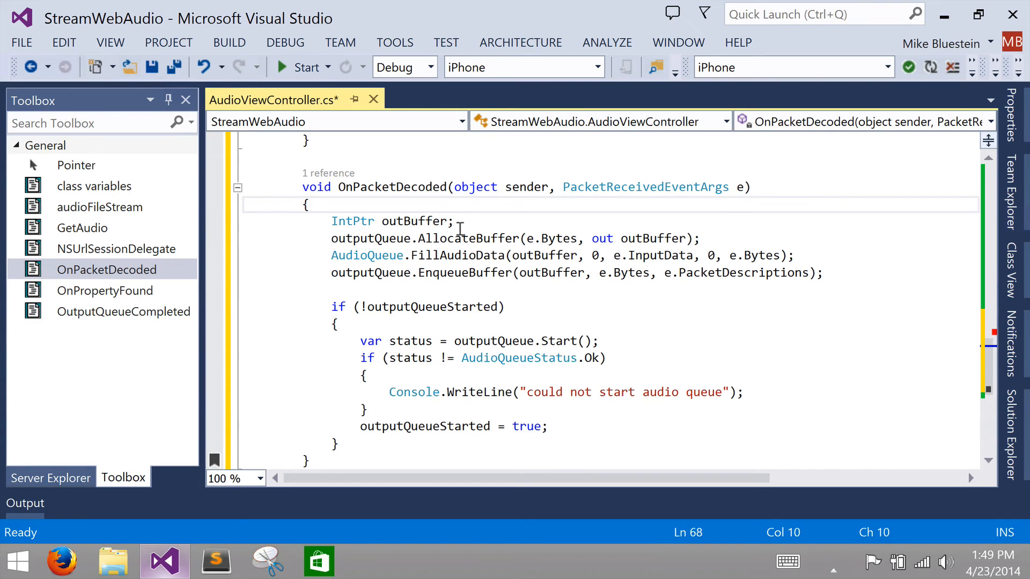
pyautogui.moveTo(460, 283)
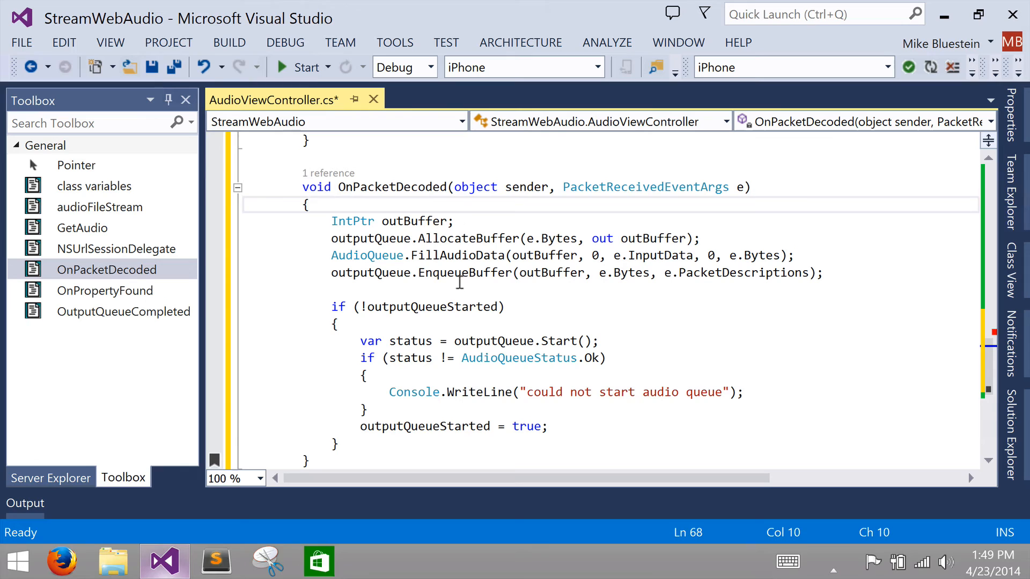
pyautogui.moveTo(460, 293)
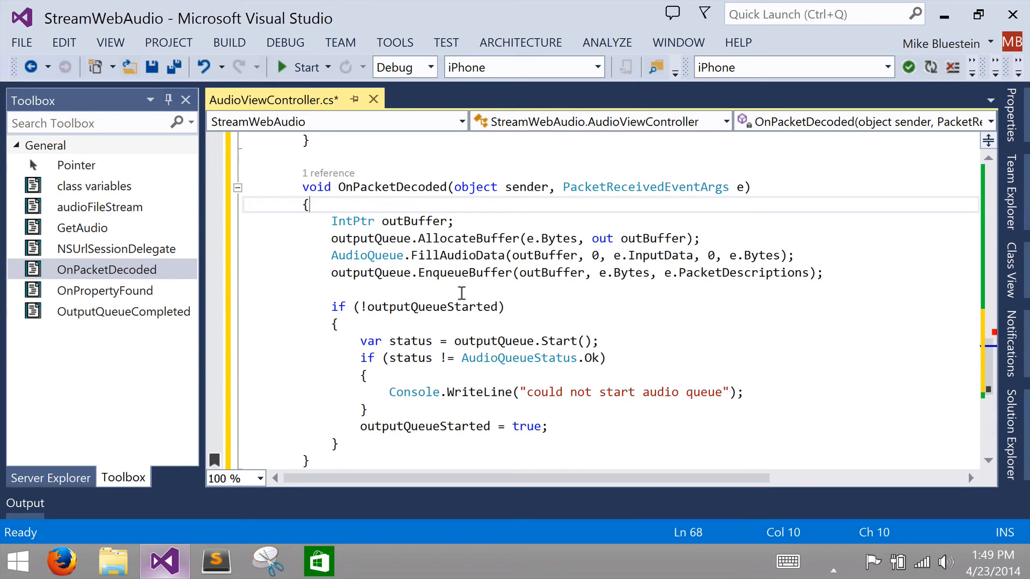
pyautogui.moveTo(538, 379)
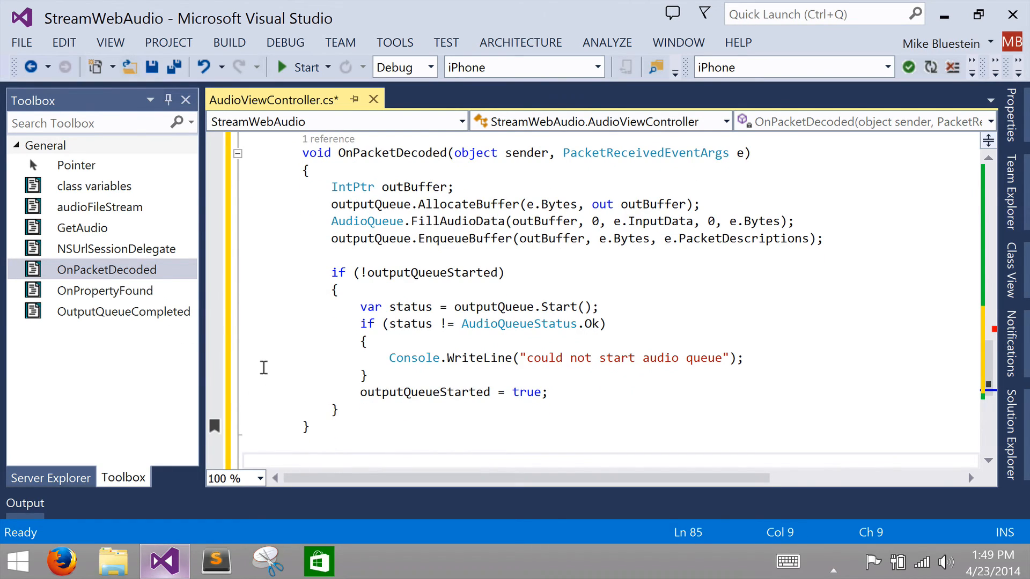
pyautogui.moveTo(122, 311)
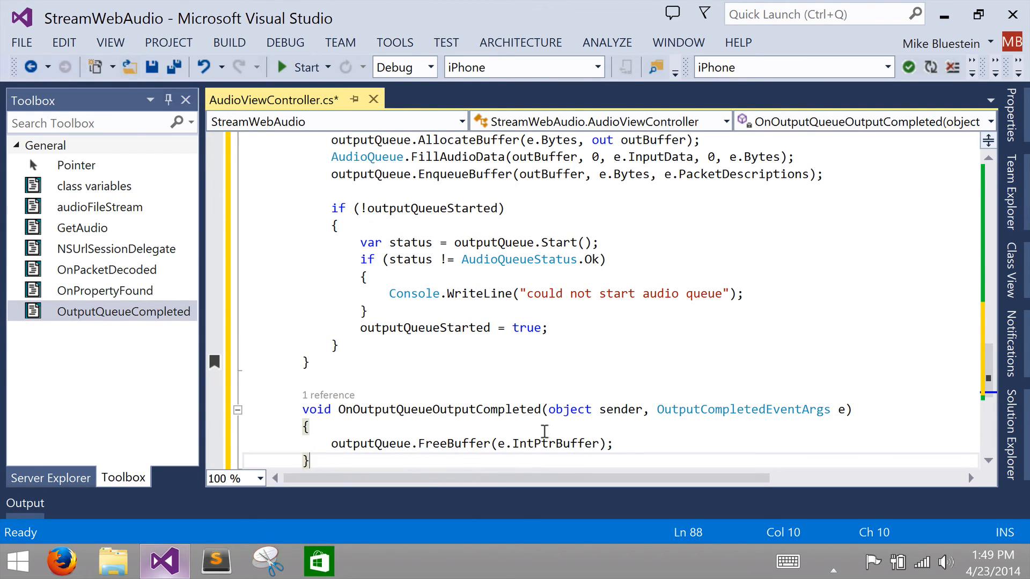
pyautogui.moveTo(450, 443)
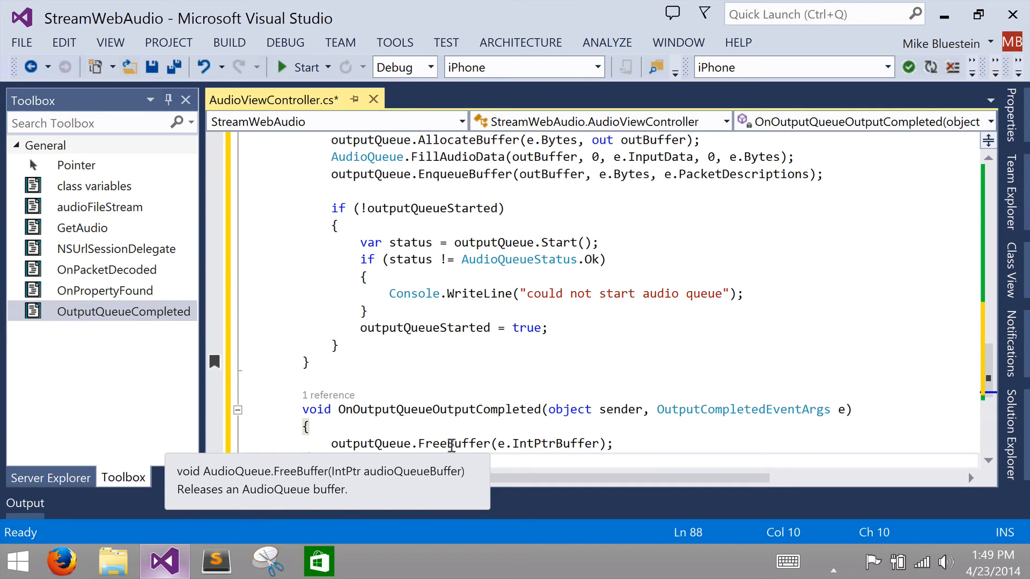
pyautogui.moveTo(624, 386)
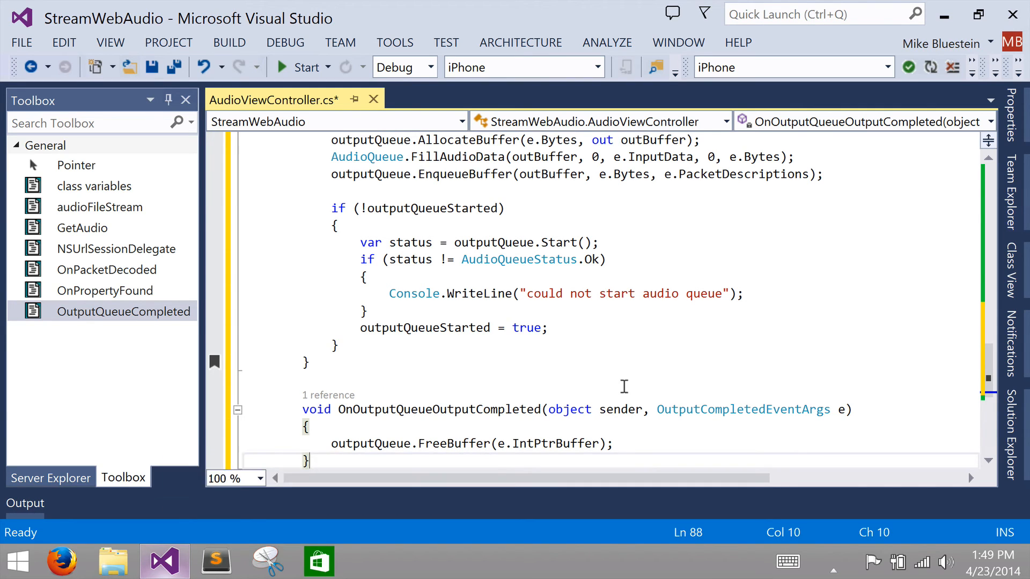
# Step: Save AudioViewController.cs with the new OnOutputQueueOutputCompleted buffer-freeing handler
pyautogui.press('ctrl+s')
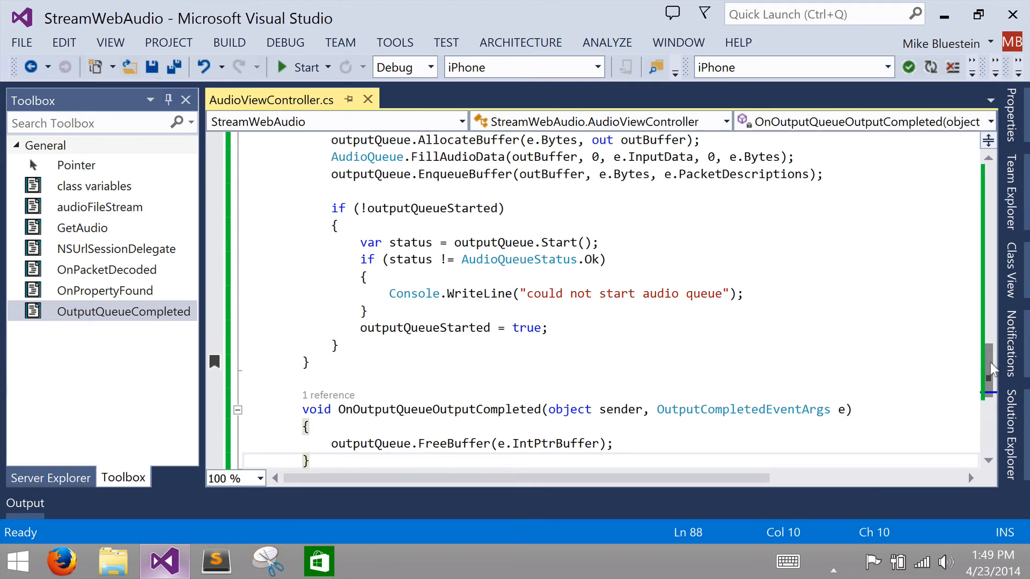
pyautogui.scroll(3)
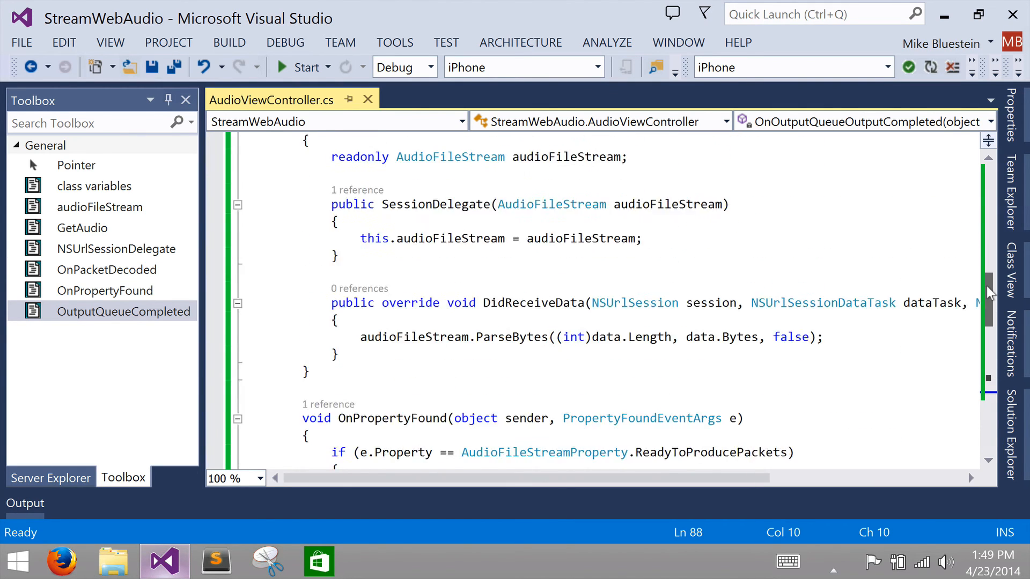
pyautogui.scroll(3)
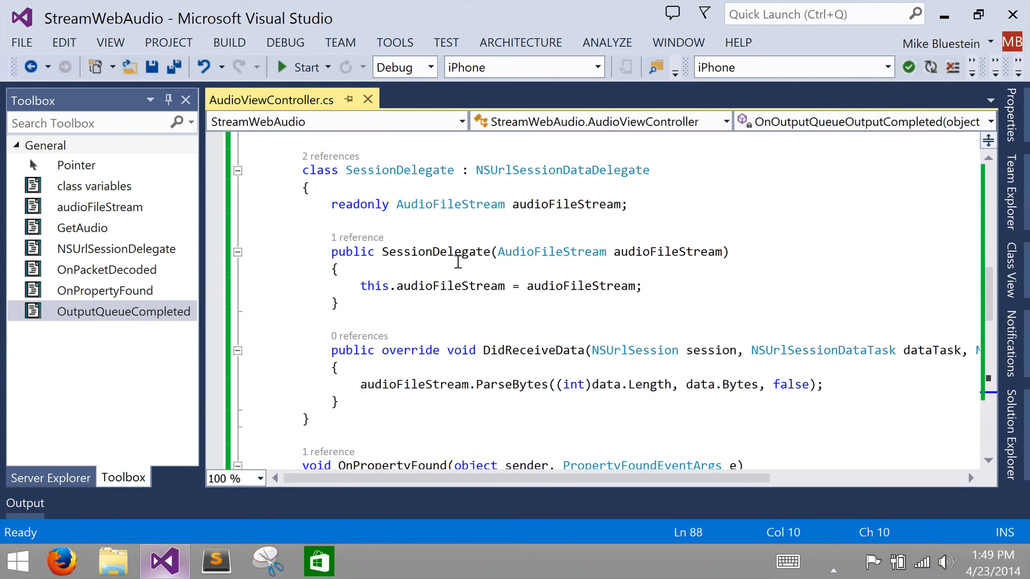
pyautogui.moveTo(302, 67)
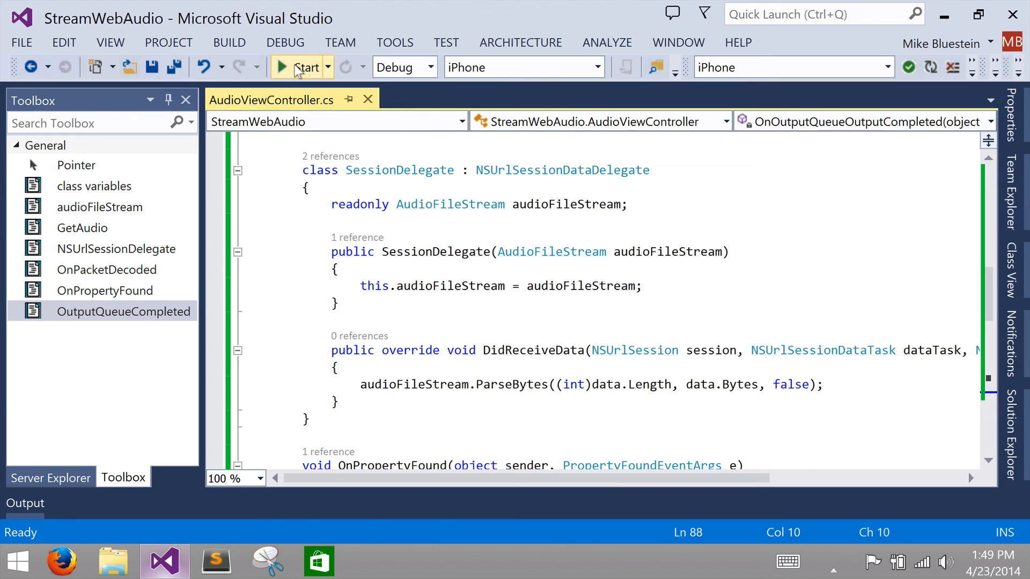
# Step: Rebuild and run StreamWebAudio on the iPhone with zero errors, then stop debugging
pyautogui.click(303, 67)
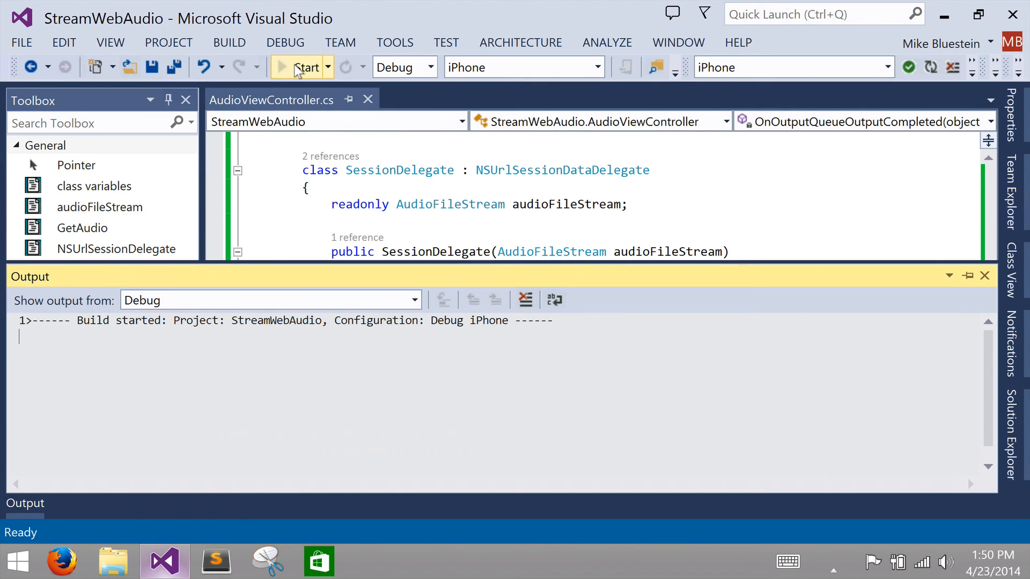
pyautogui.click(307, 67)
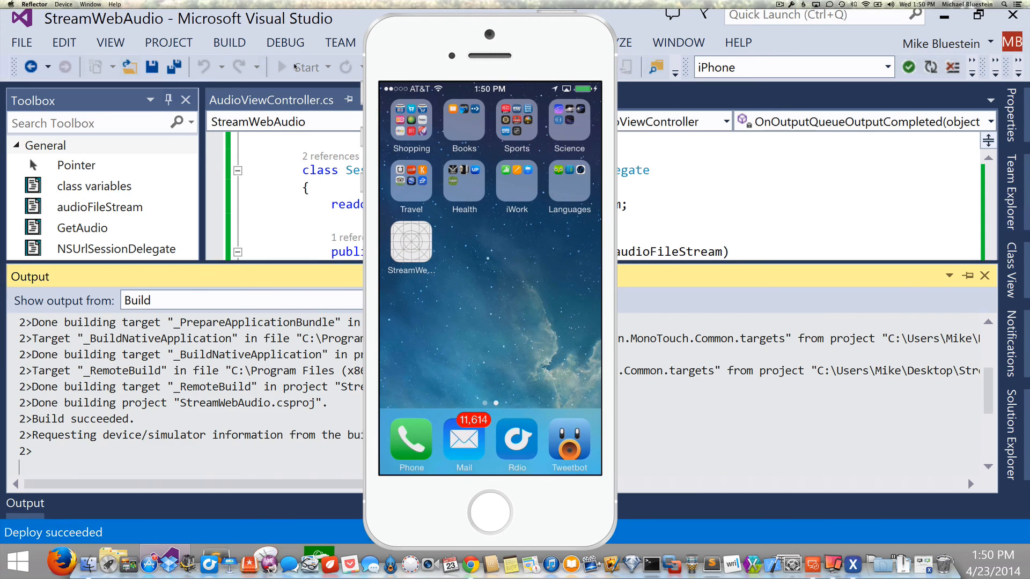
pyautogui.click(301, 67)
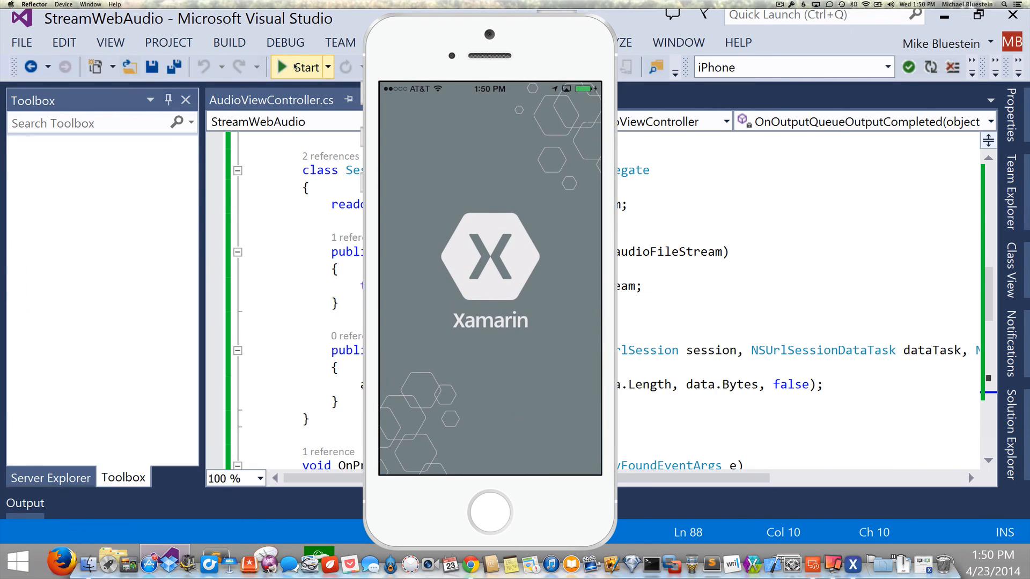
pyautogui.click(300, 67)
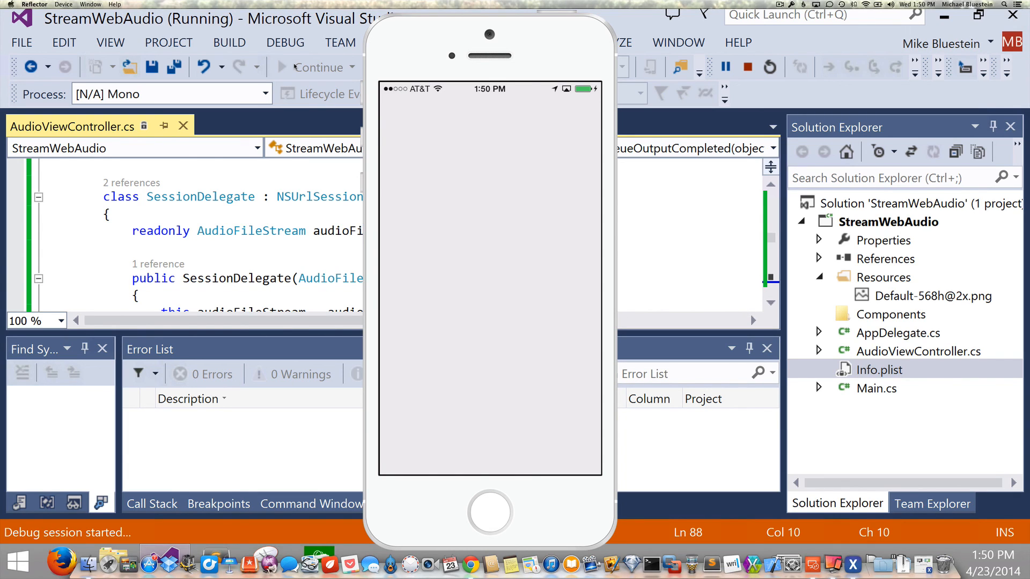
pyautogui.moveTo(778, 51)
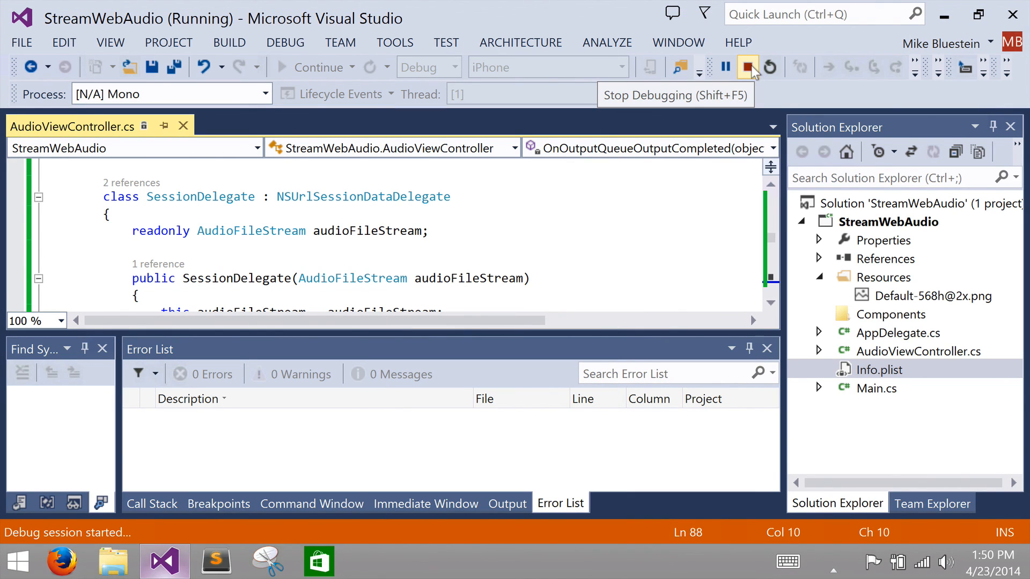
pyautogui.click(751, 67)
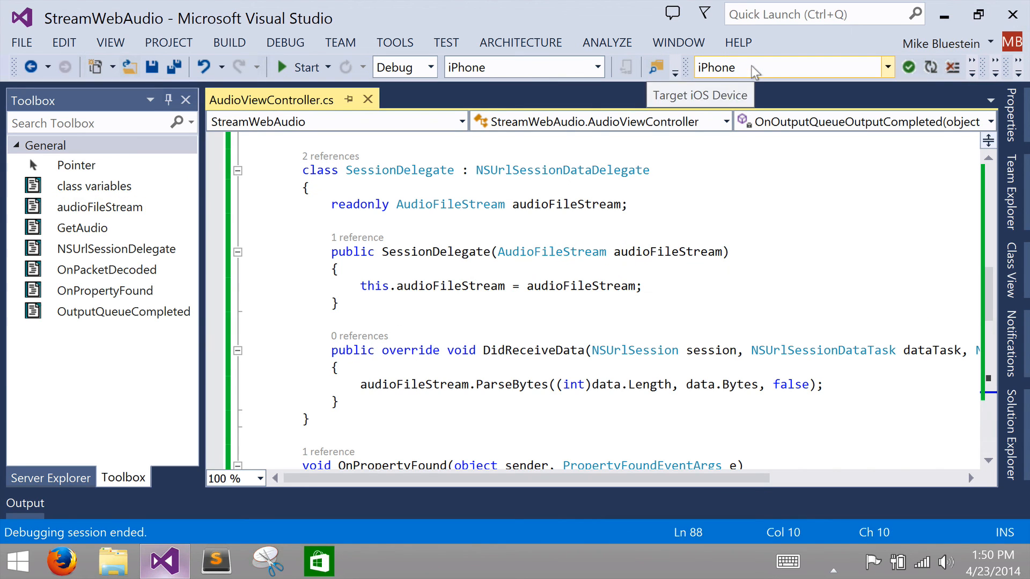
pyautogui.moveTo(579, 299)
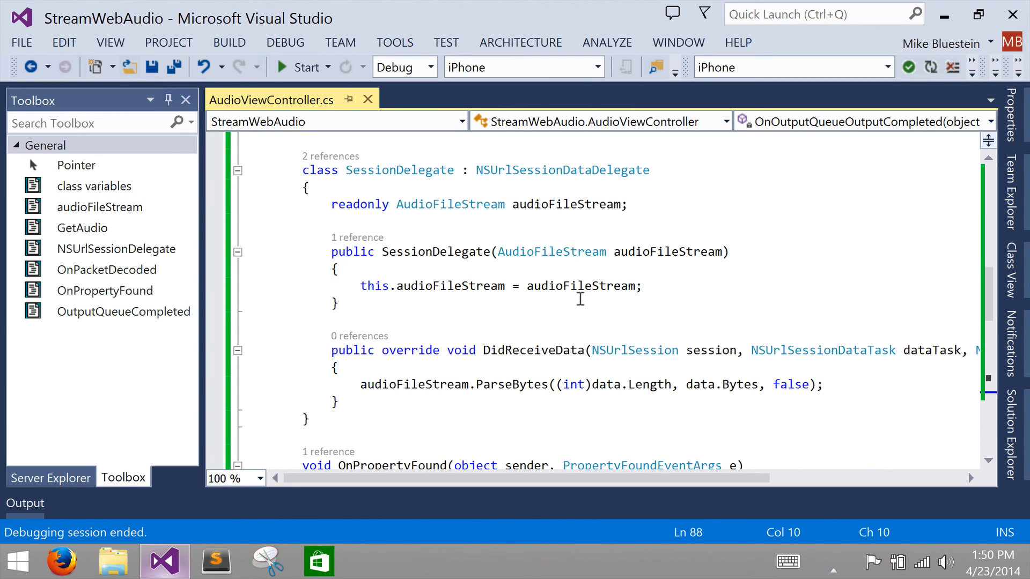